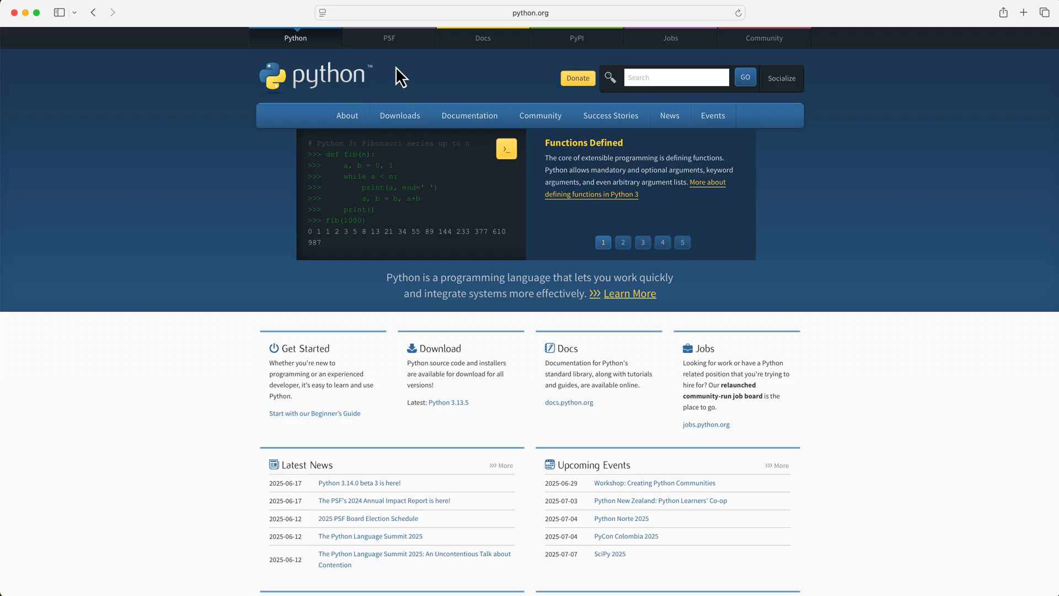
Start downloading the Python 3.13.5 macOS 64-bit universal2 installer and allow the download
click(399, 115)
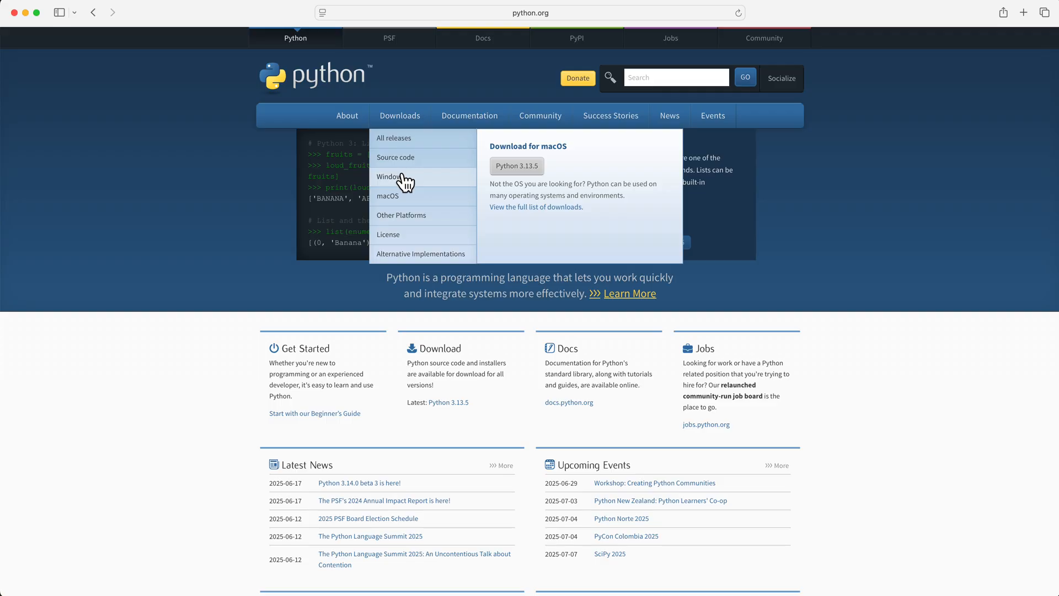
mouse_move(410, 224)
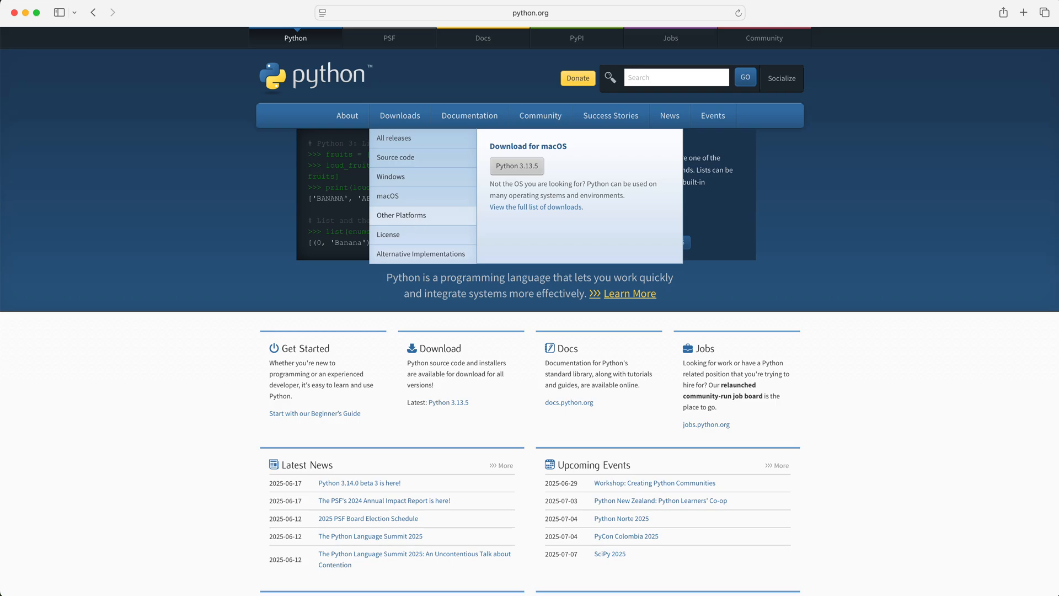
click(386, 196)
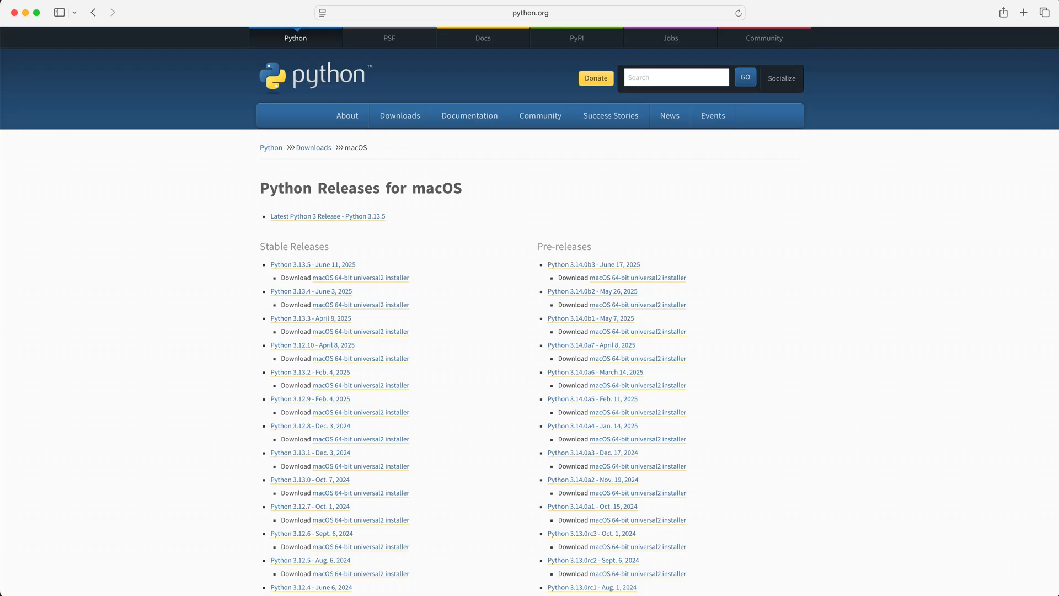
drag(233, 263, 402, 263)
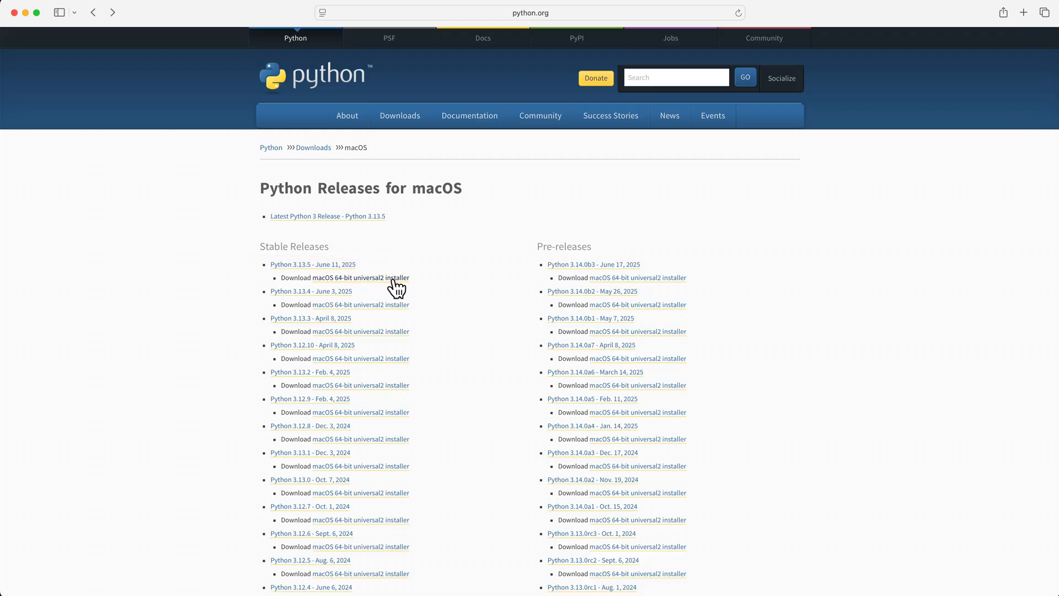
click(360, 277)
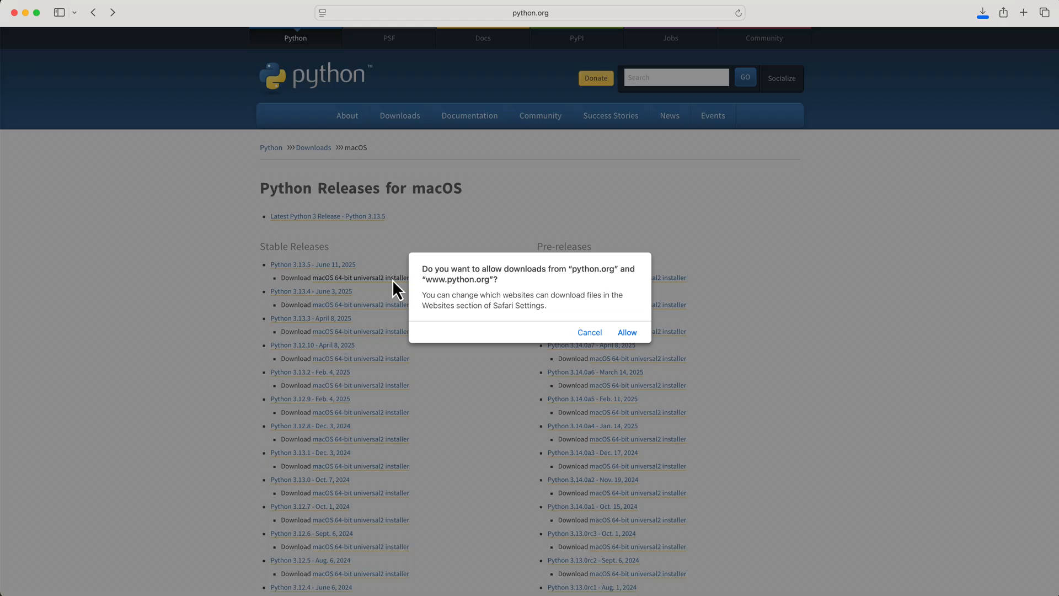
click(627, 332)
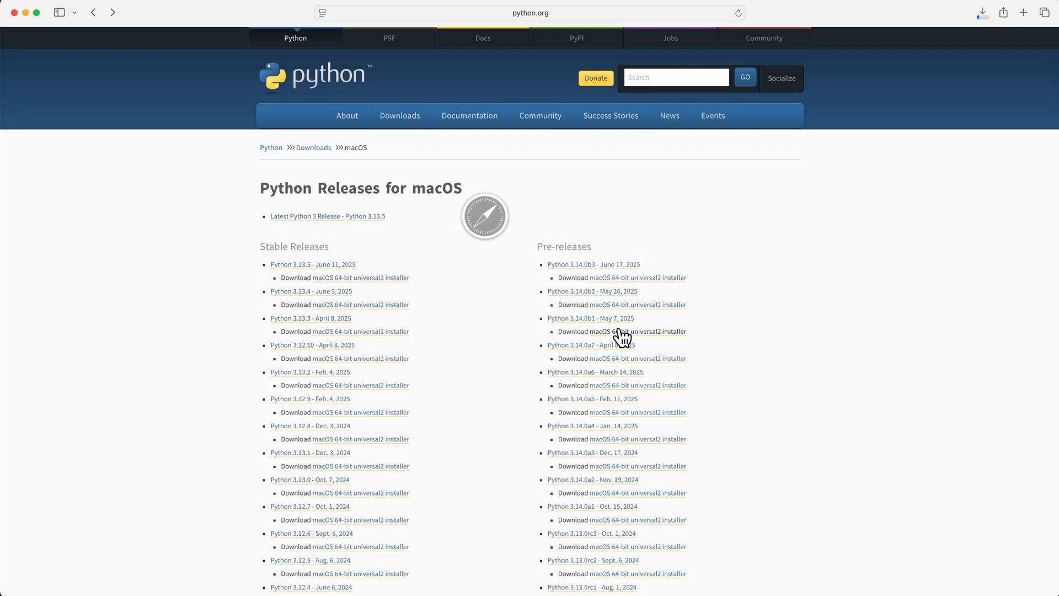
Browse the python.org downloads for other platforms
click(400, 115)
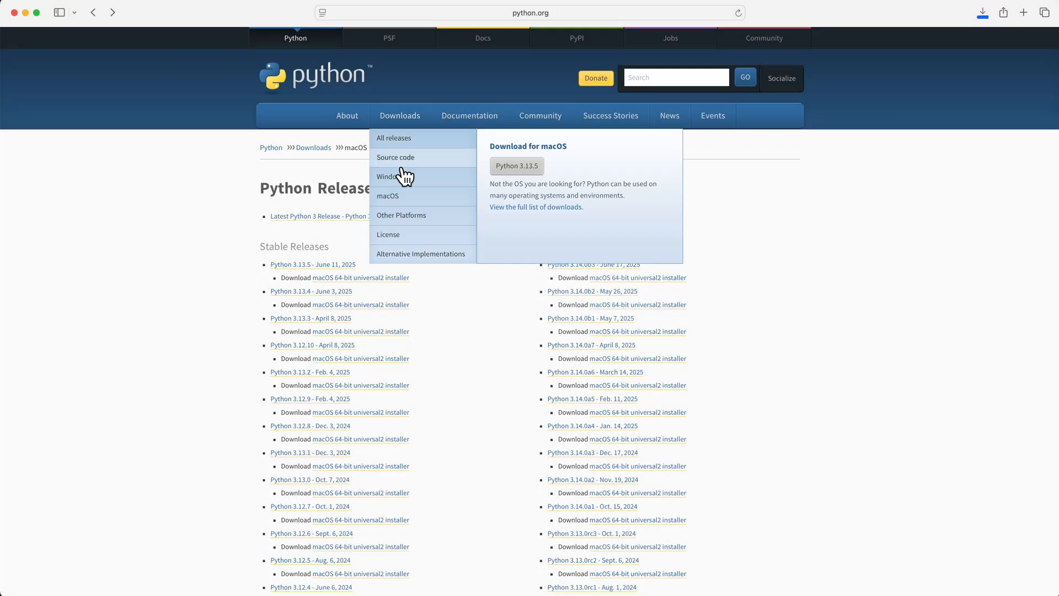
click(387, 177)
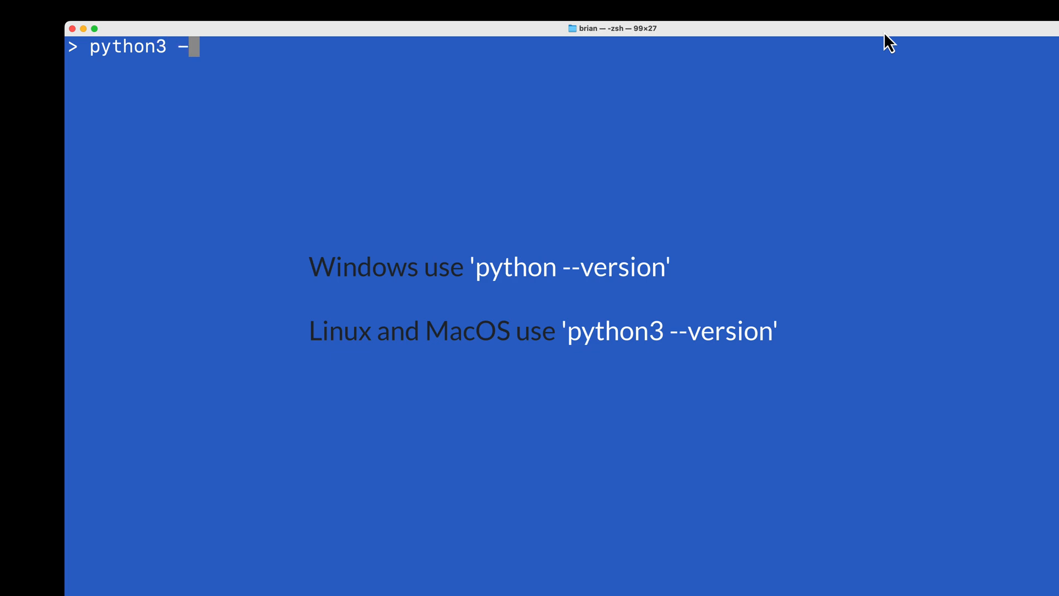
Run python3 --version in Terminal to check the installed Python 3 version
key(Return)
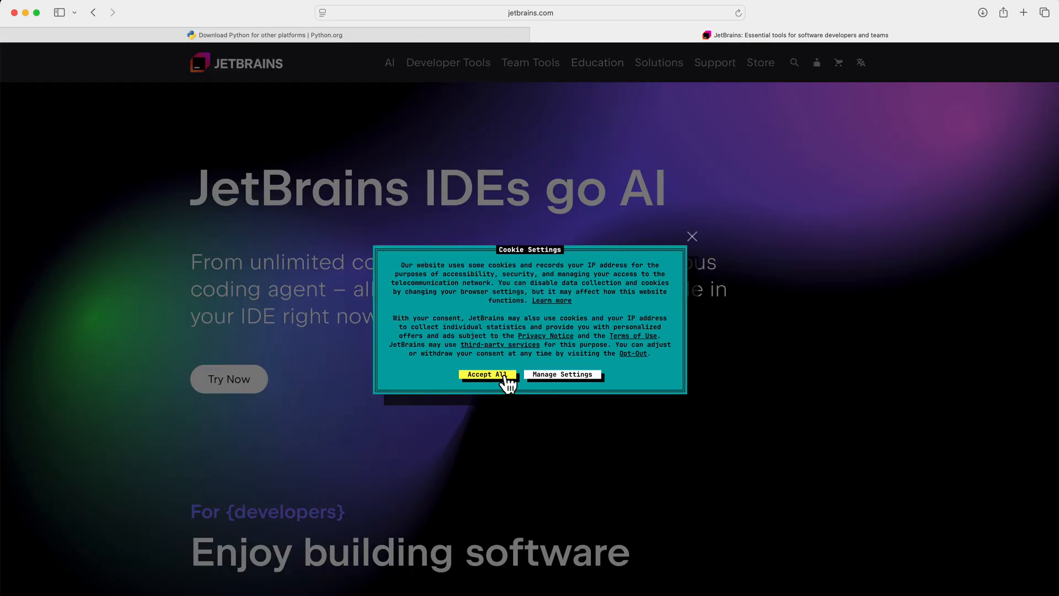
Accept the JetBrains cookie notice and reach the PyCharm download page
click(487, 374)
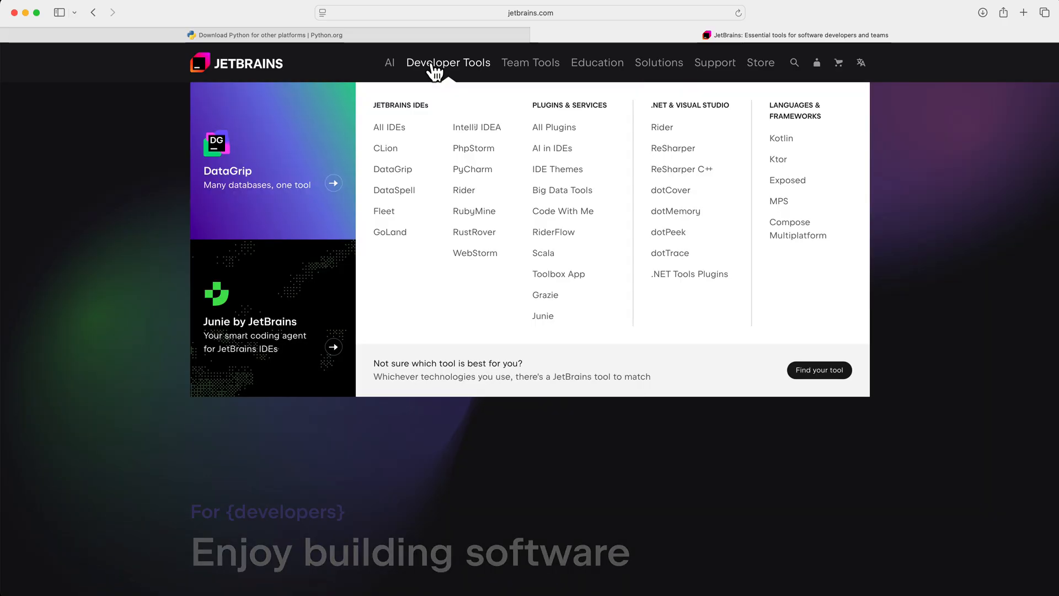
mouse_move(664, 304)
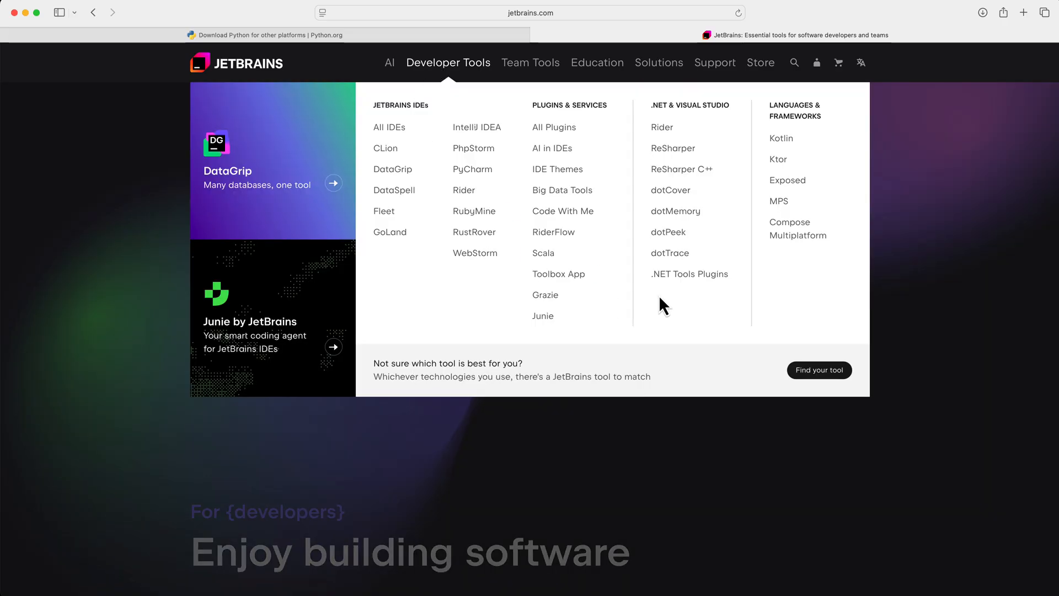
mouse_move(481, 296)
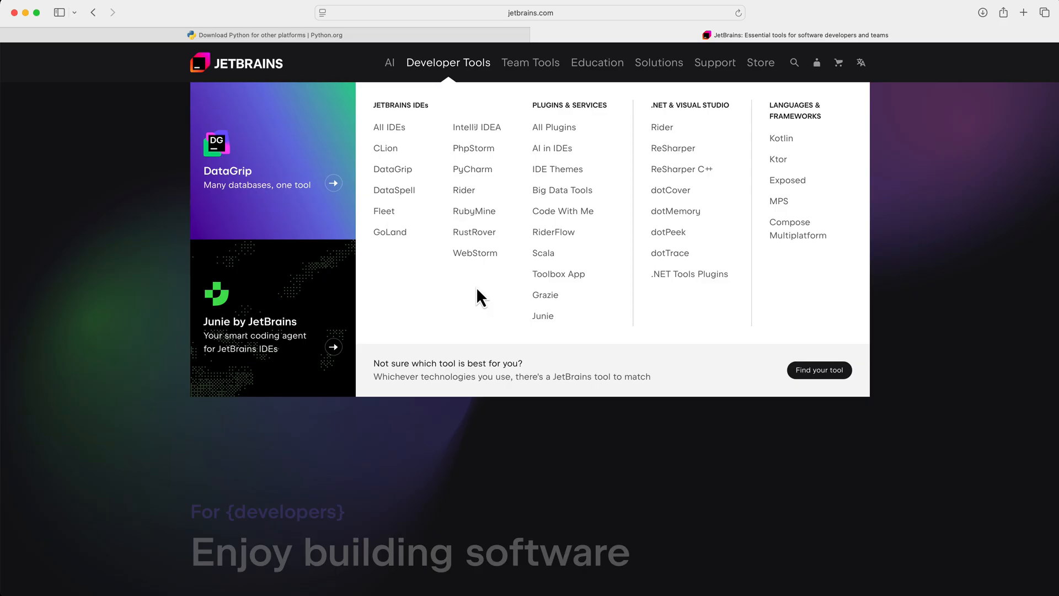
click(472, 169)
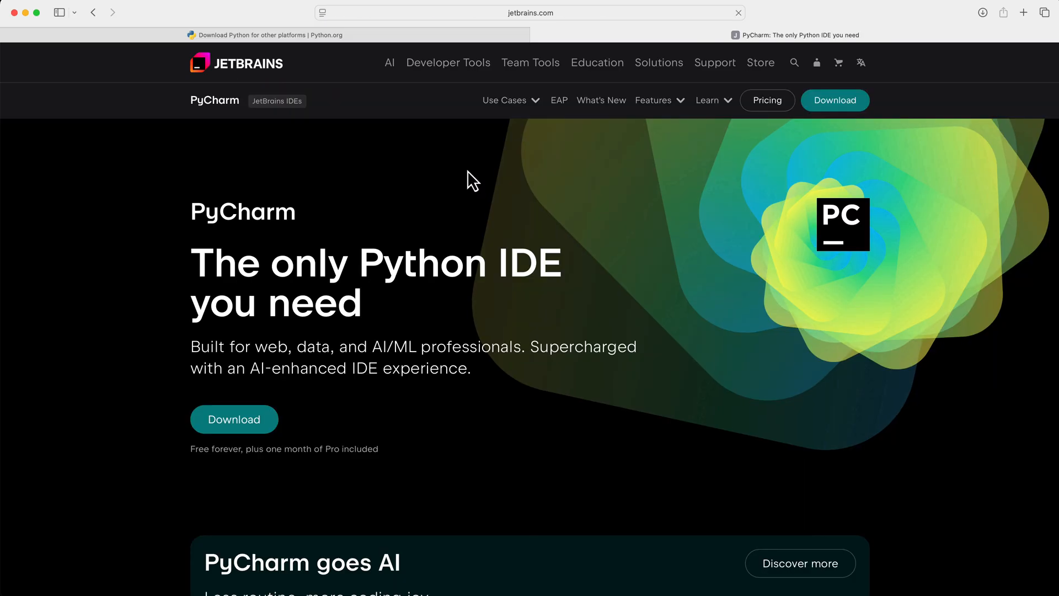
click(234, 419)
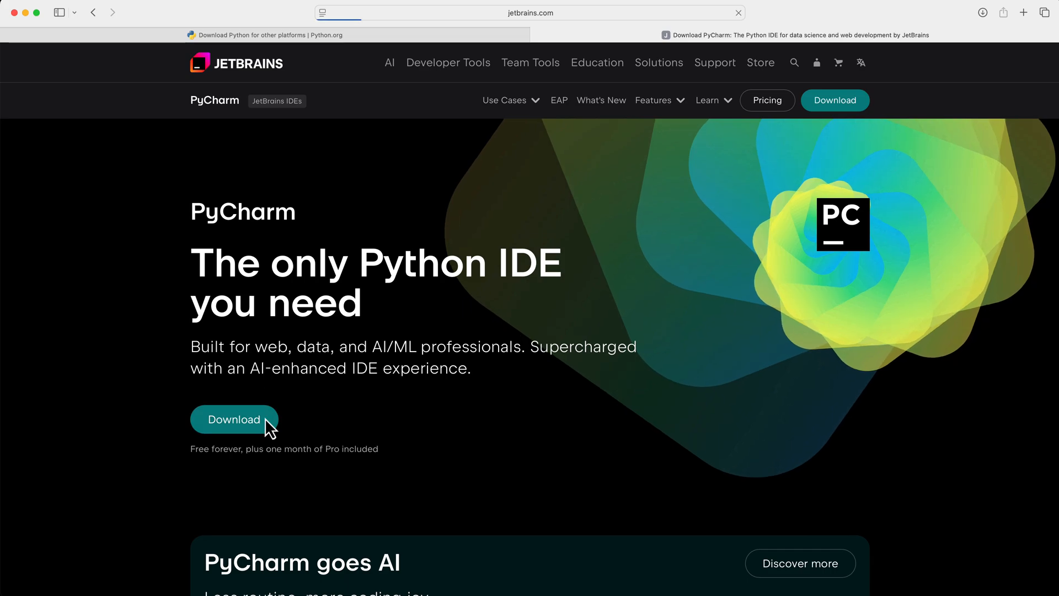
click(234, 419)
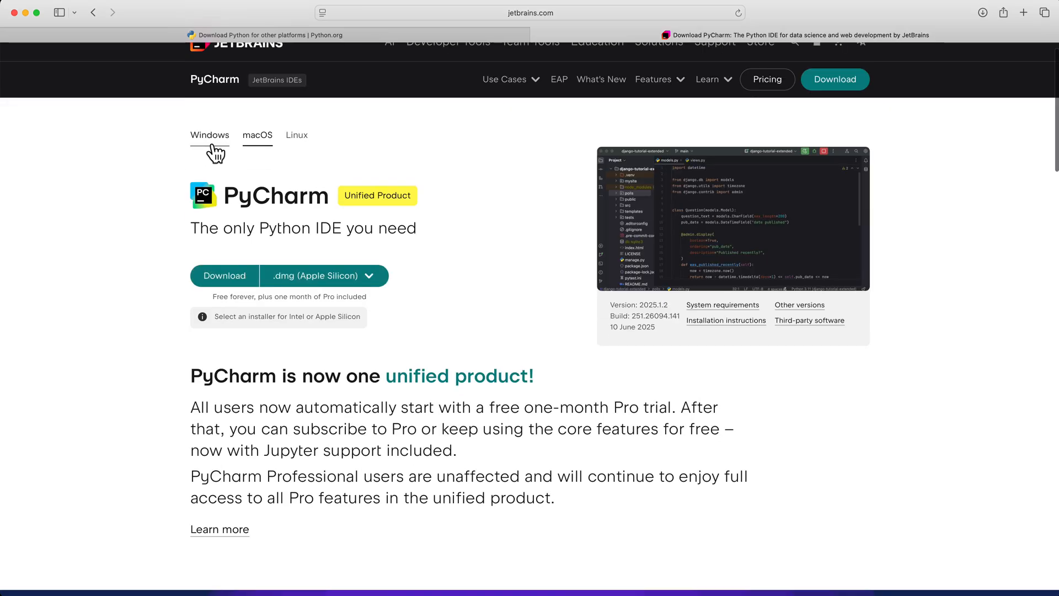
Download the PyCharm Community Edition .dmg for Apple Silicon
scroll(down, 3)
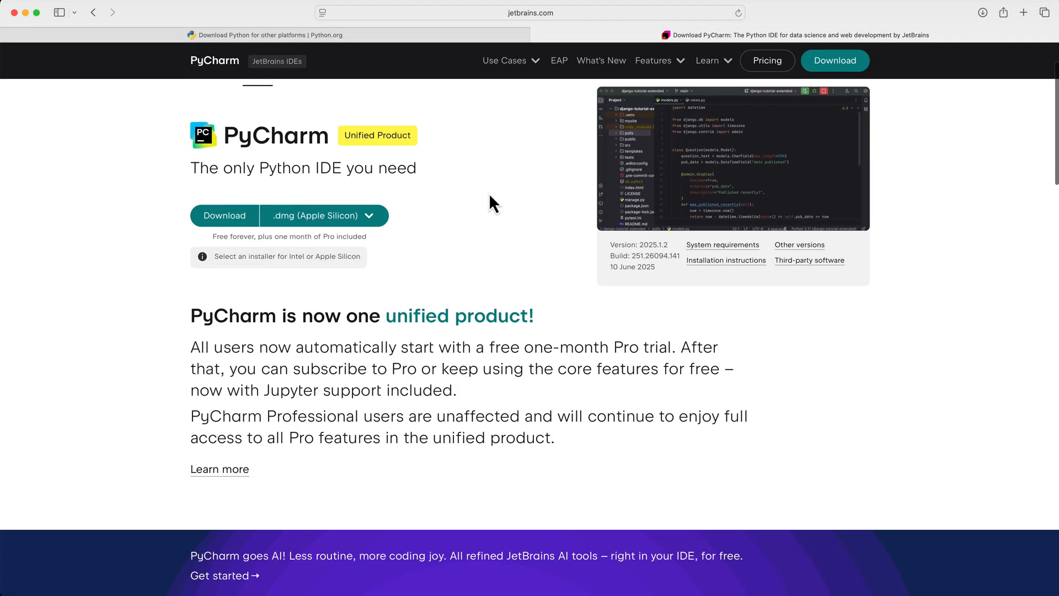
scroll(down, 3)
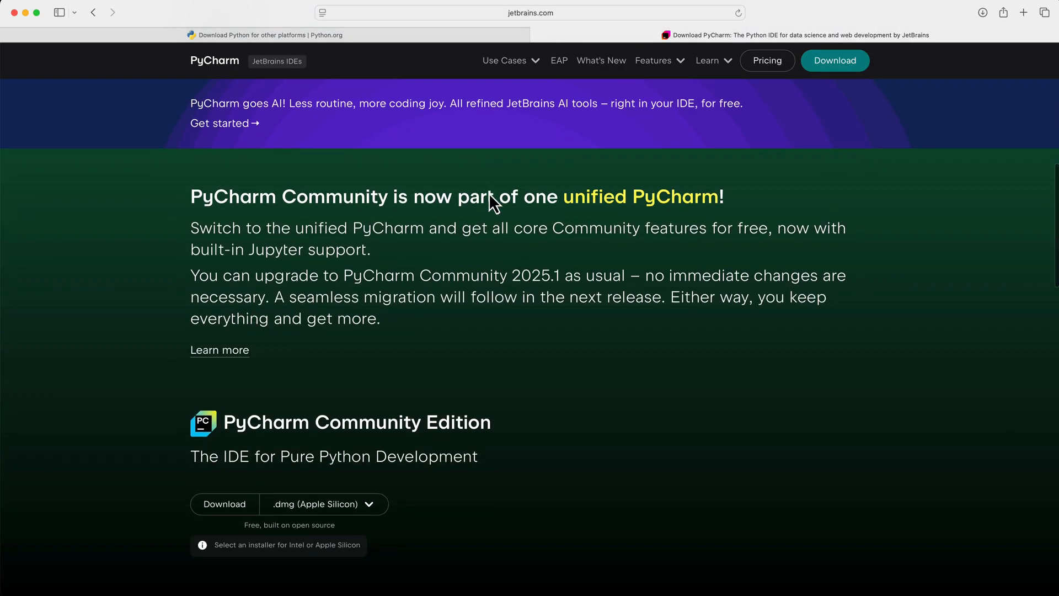
scroll(down, 3)
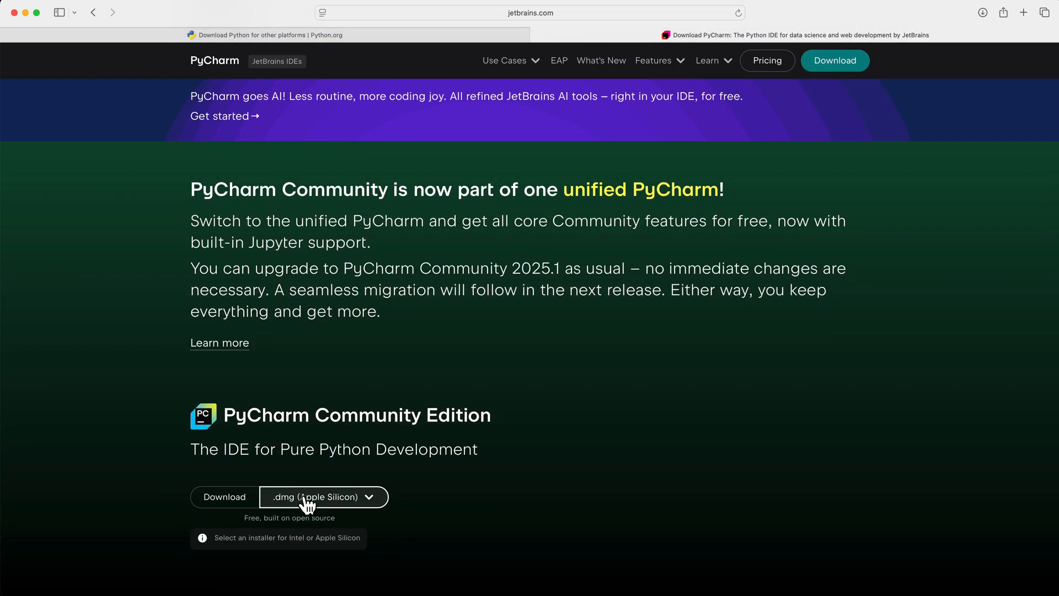
click(224, 497)
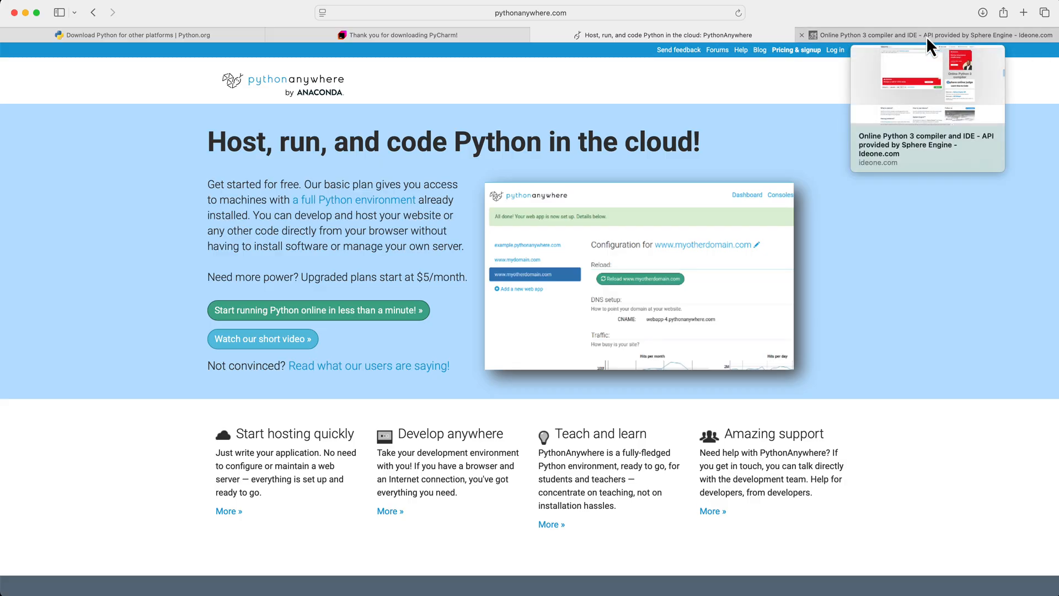
Switch to the Ideone online Python compiler tab
click(912, 35)
text(p)
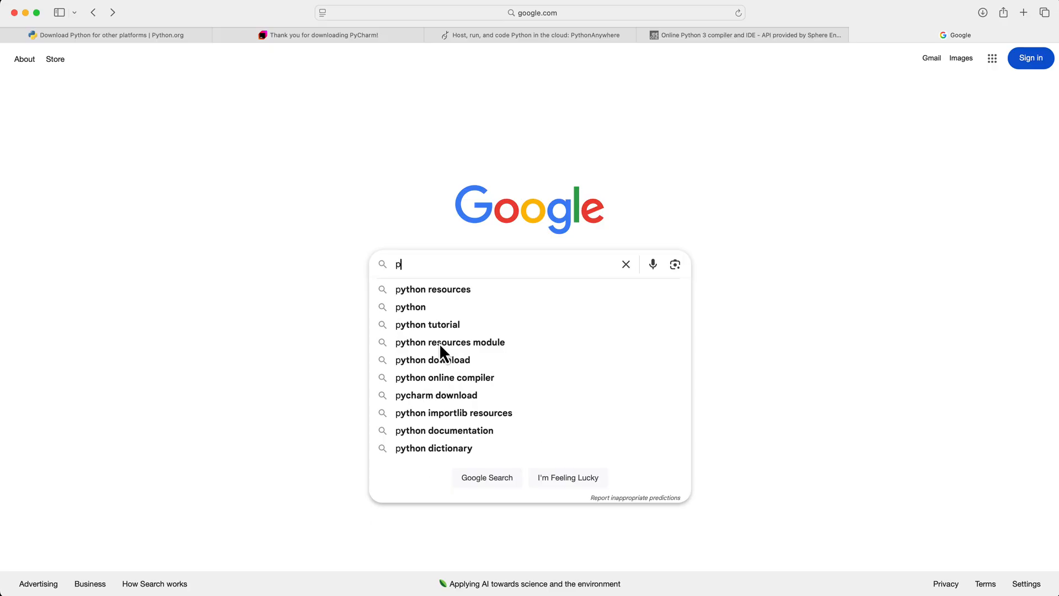
Search Google for 'python resources' and open the Python Wiki BeginnersGuide/Programmers result
text(ython resour)
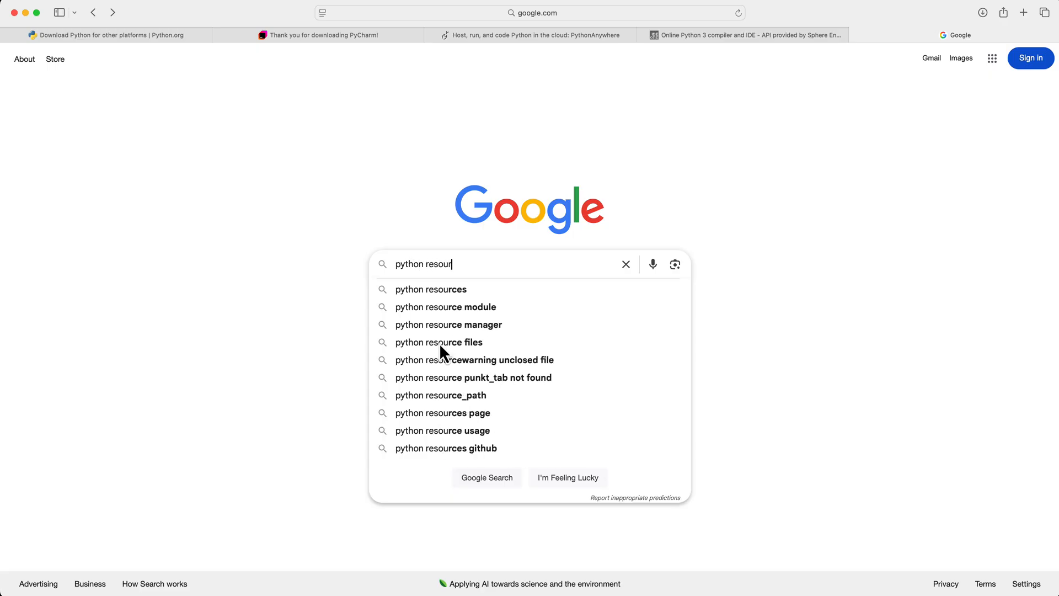
click(430, 289)
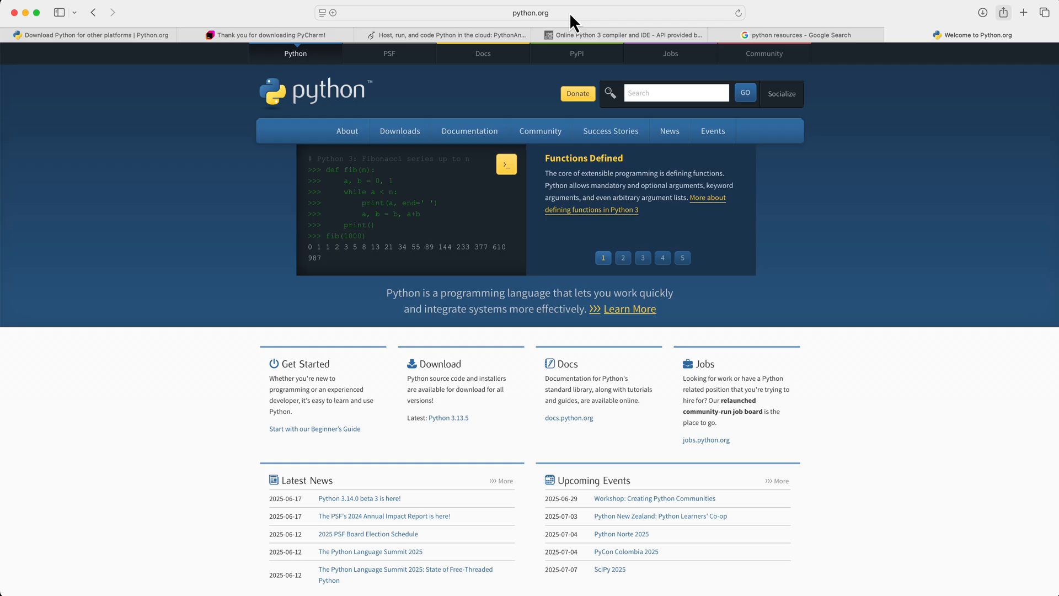
mouse_move(470, 131)
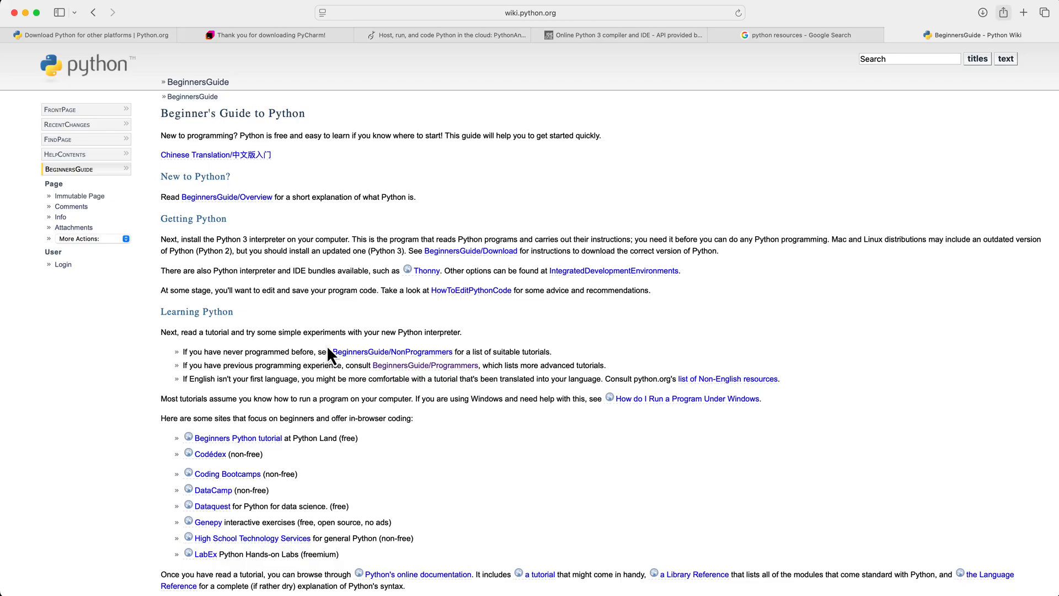
scroll(down, 3)
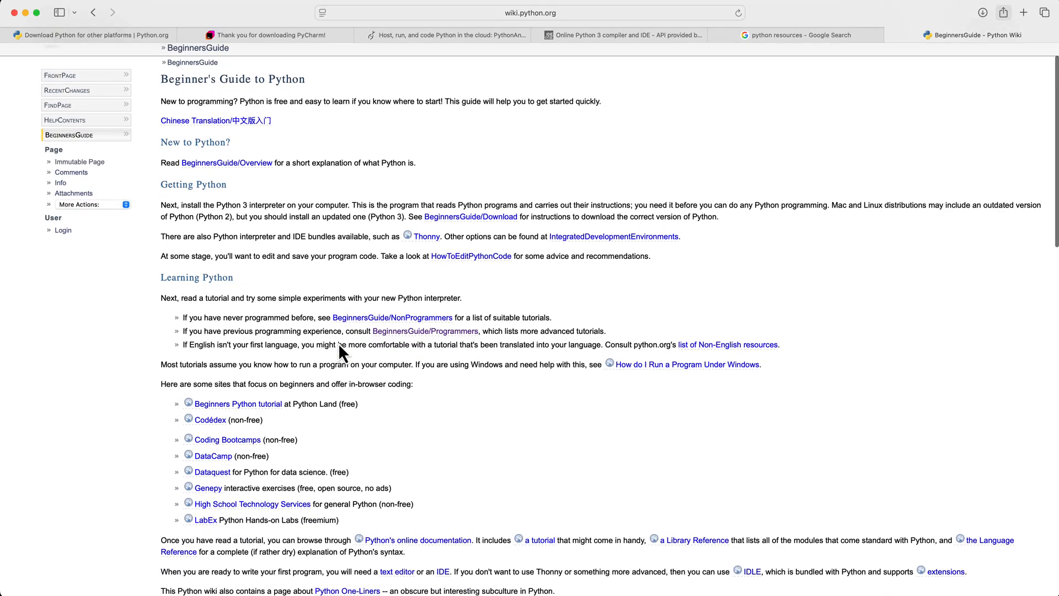
scroll(down, 3)
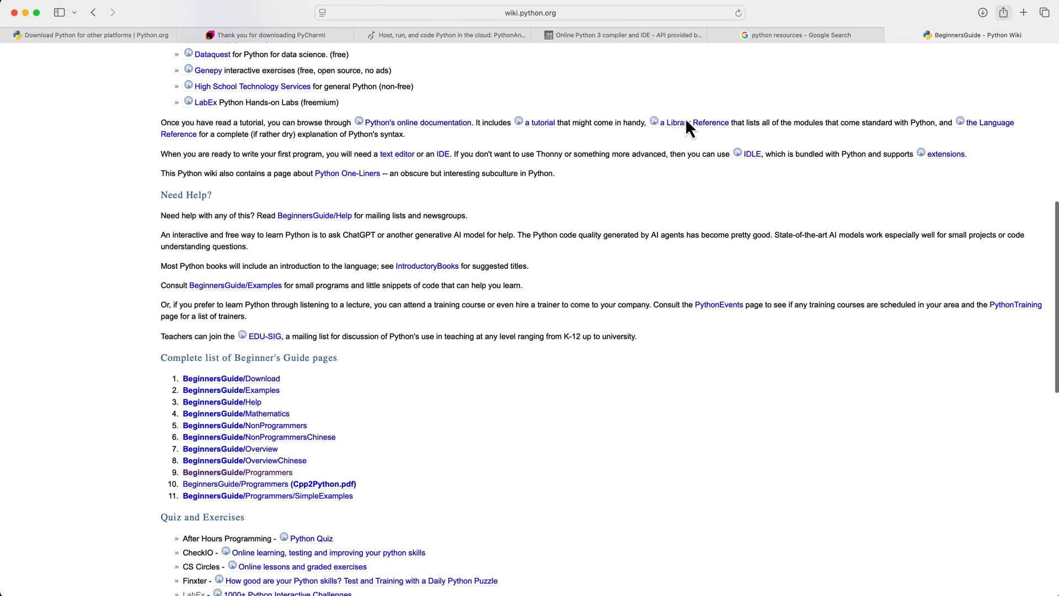
click(800, 34)
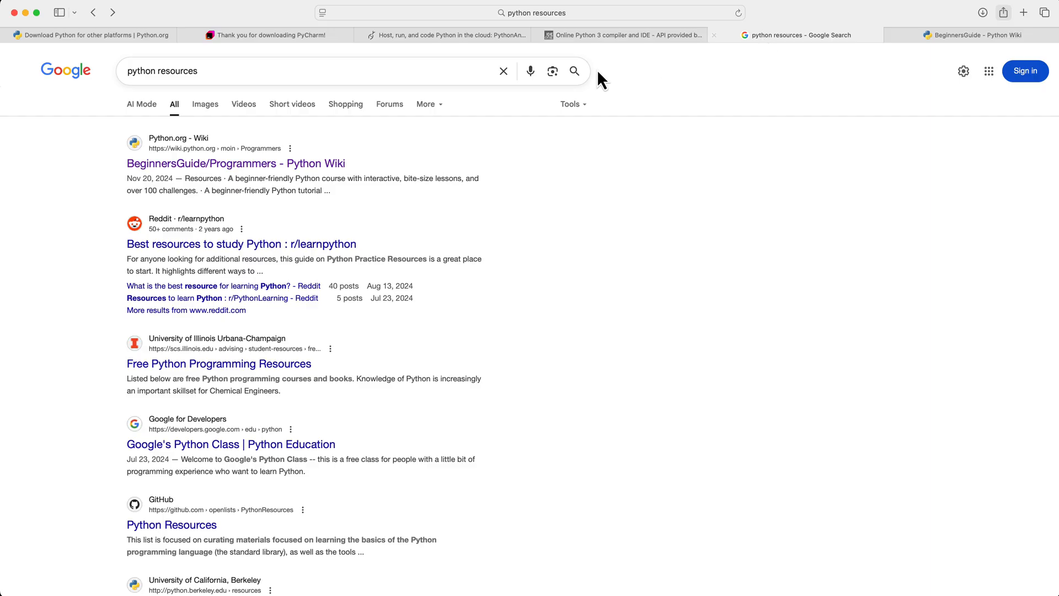
click(243, 104)
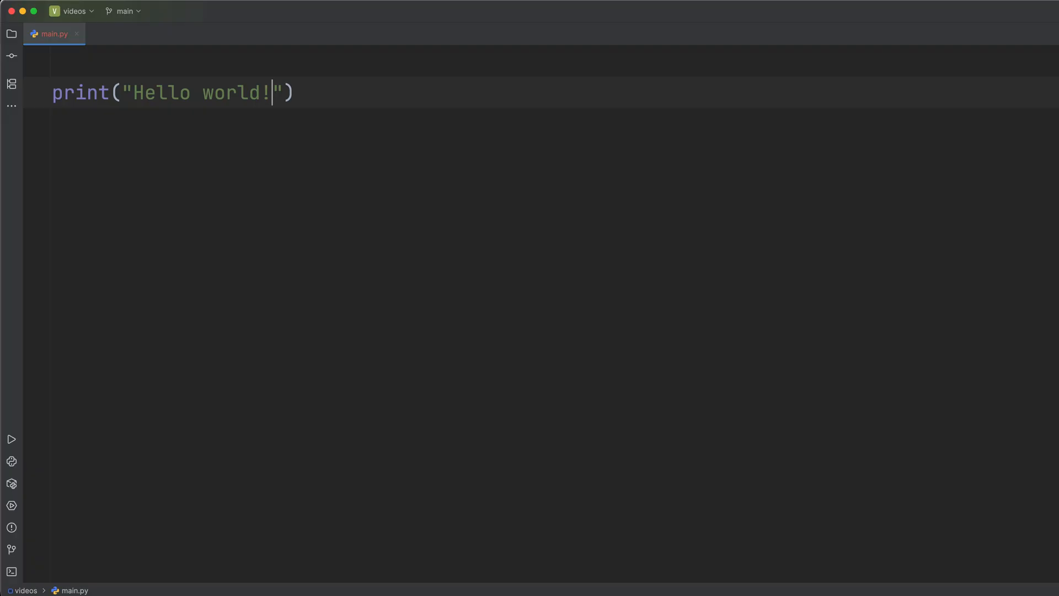
Bring PyCharm forward showing main.py with the Hello world print
click(11, 439)
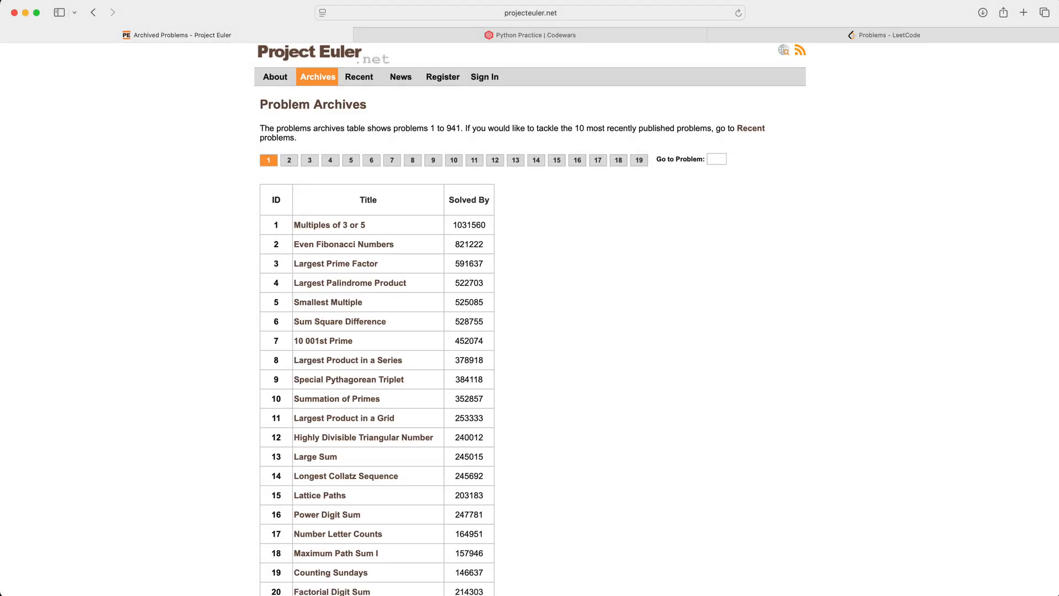
View the Codewars Python Practice collection and Project Euler archives tabs
click(530, 34)
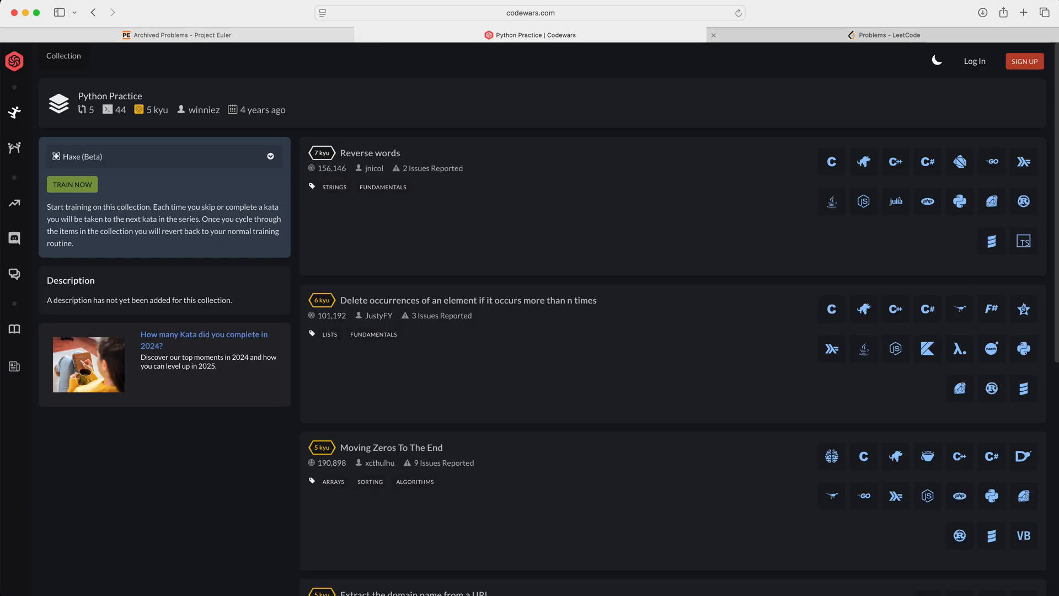
click(890, 34)
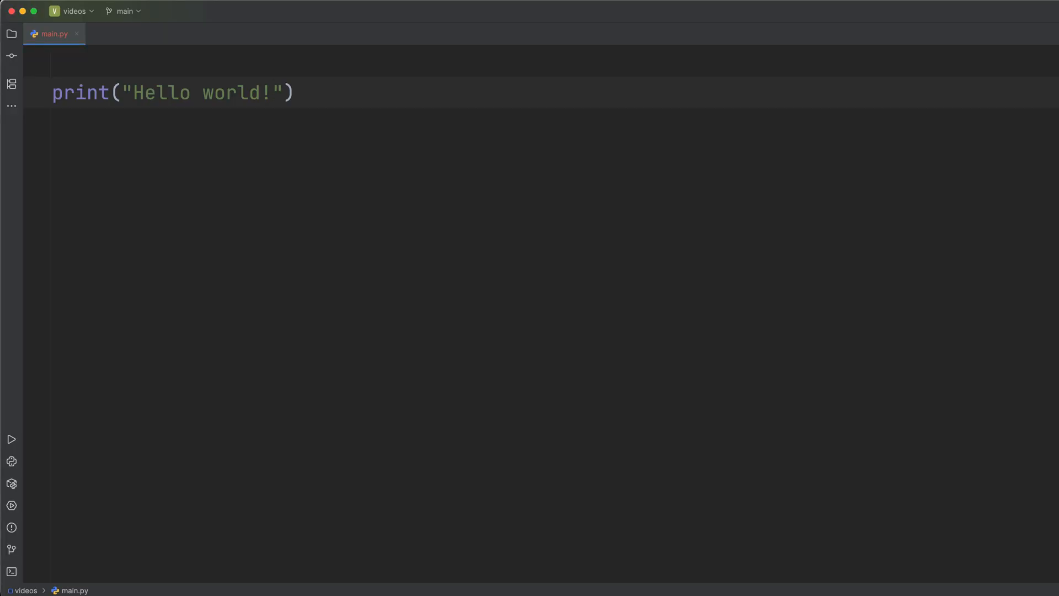
Return to the PyCharm window showing main.py
click(11, 438)
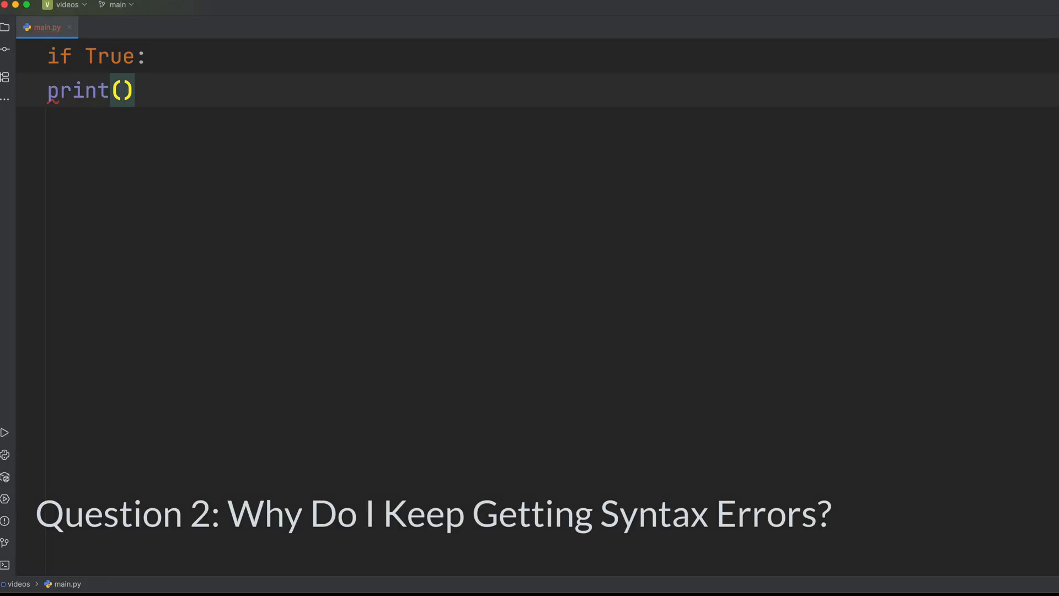
Write an if True: block printing "Do I need to indent this?", removing and restoring the colon
text("Do I need to indent this?")
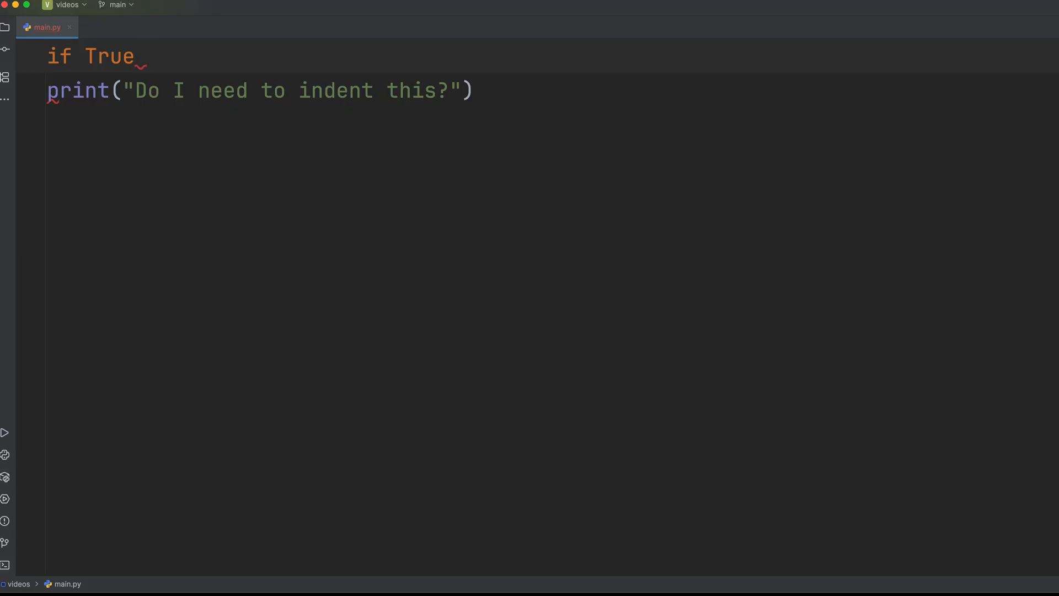
click(5, 432)
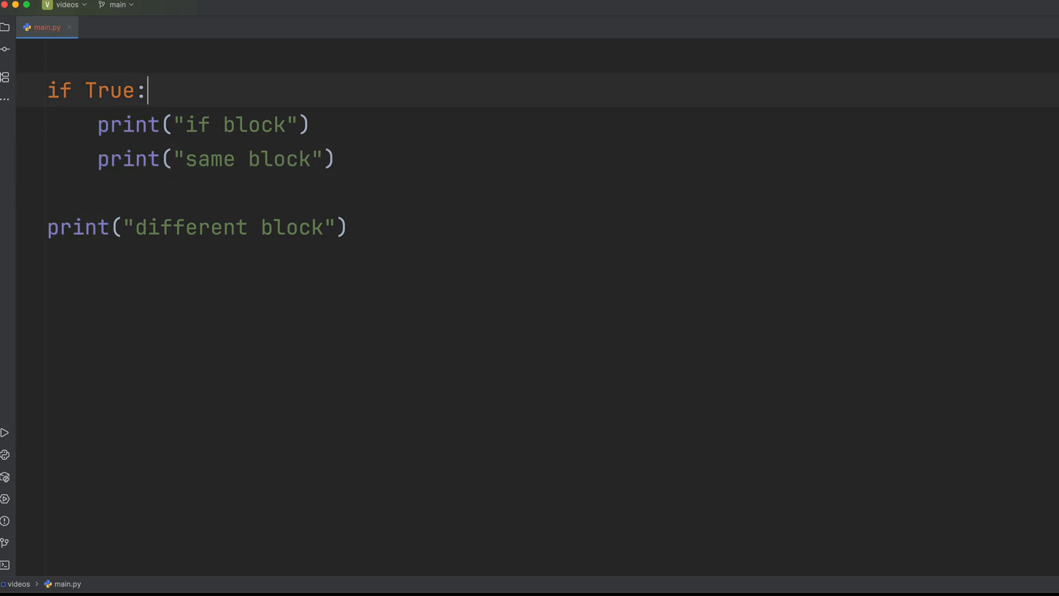
key(Backspace)
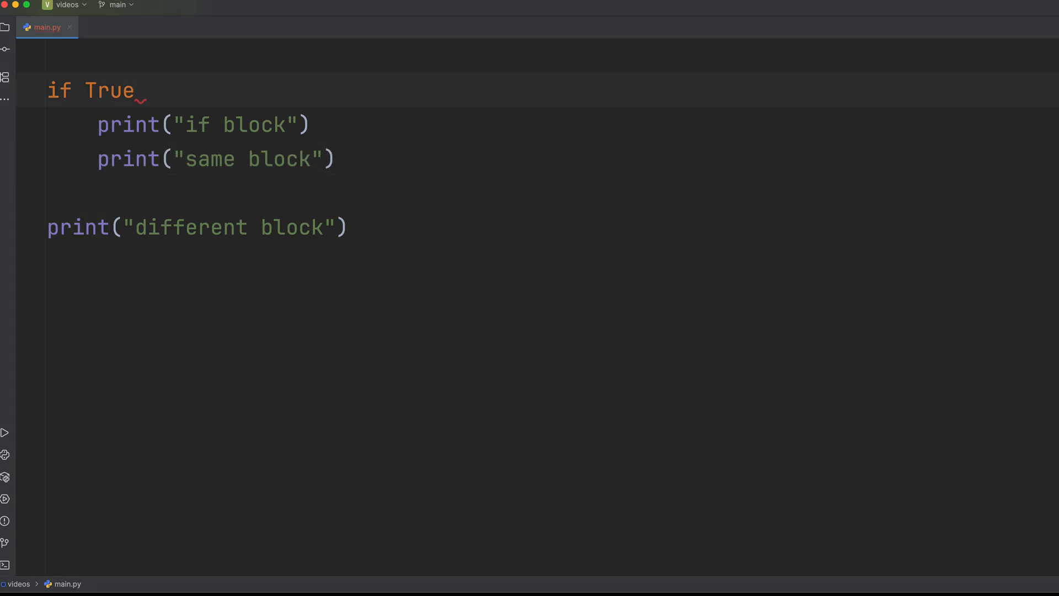
click(6, 433)
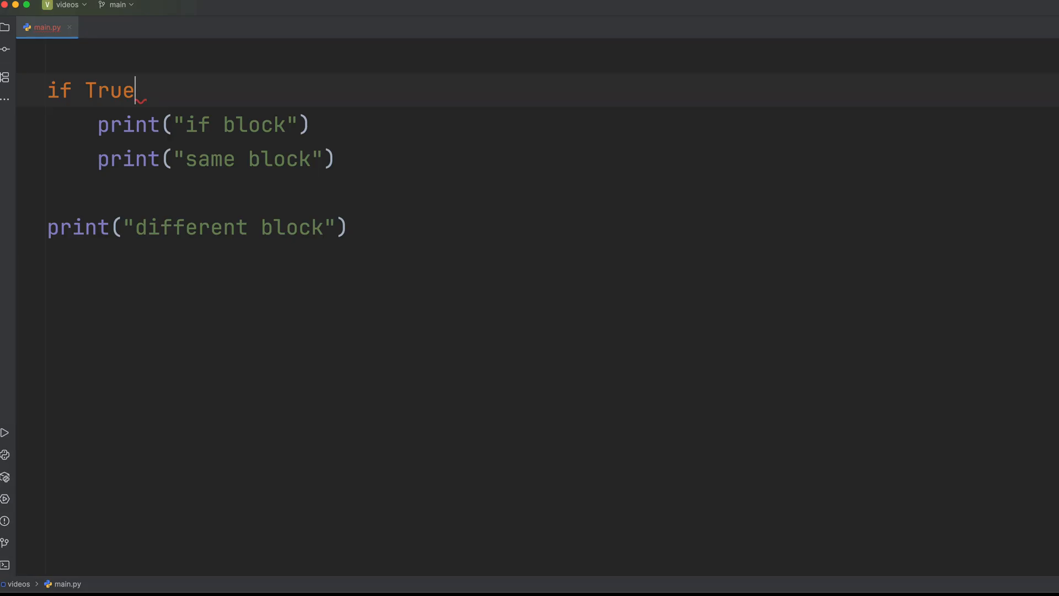
text(:)
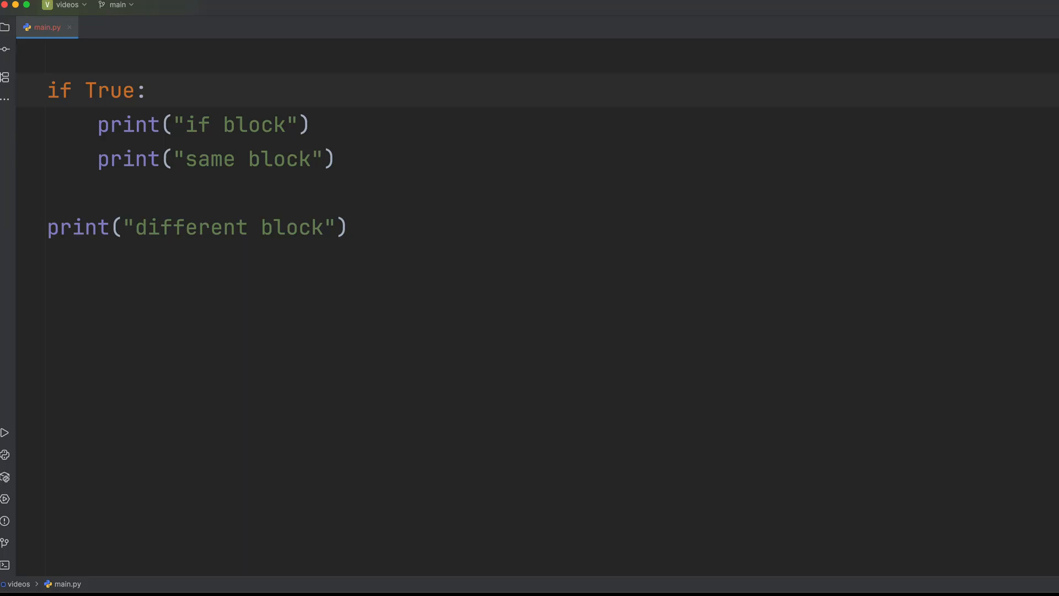
Add an indented print("still same block") line inside the if block
click(5, 433)
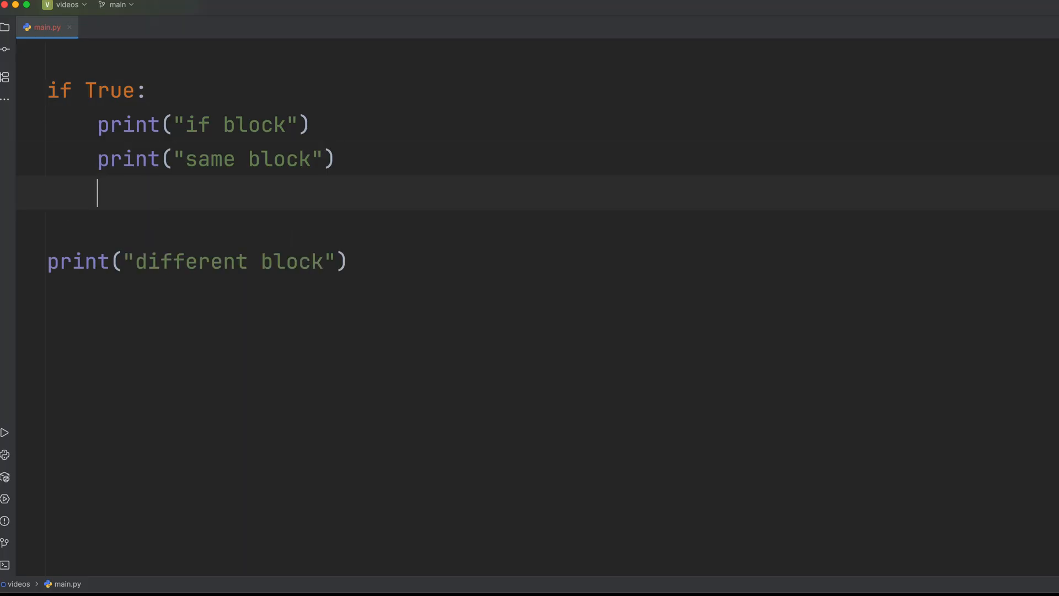
text(print()
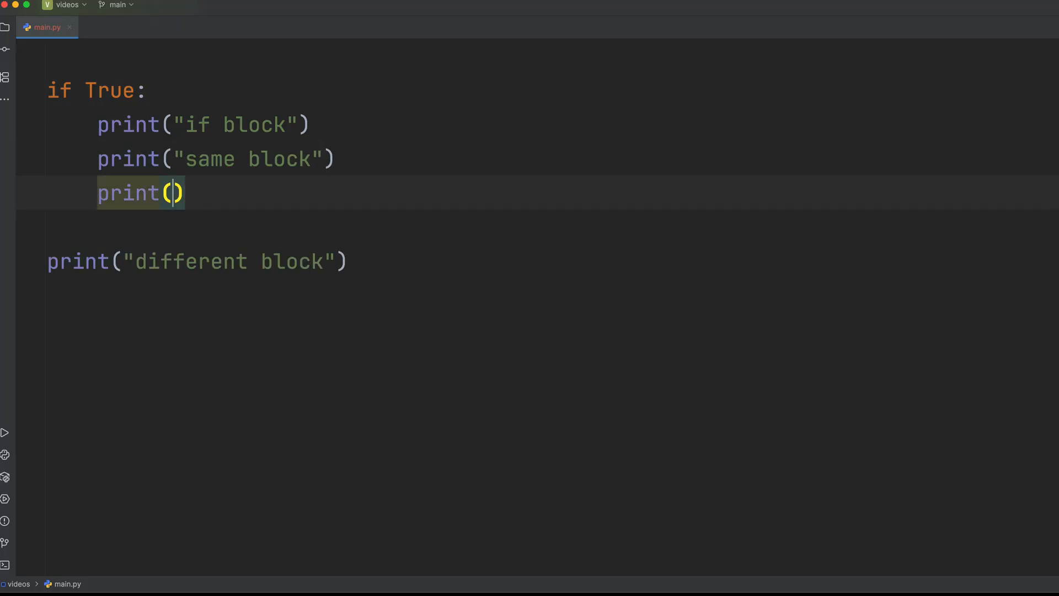
text("still sam)
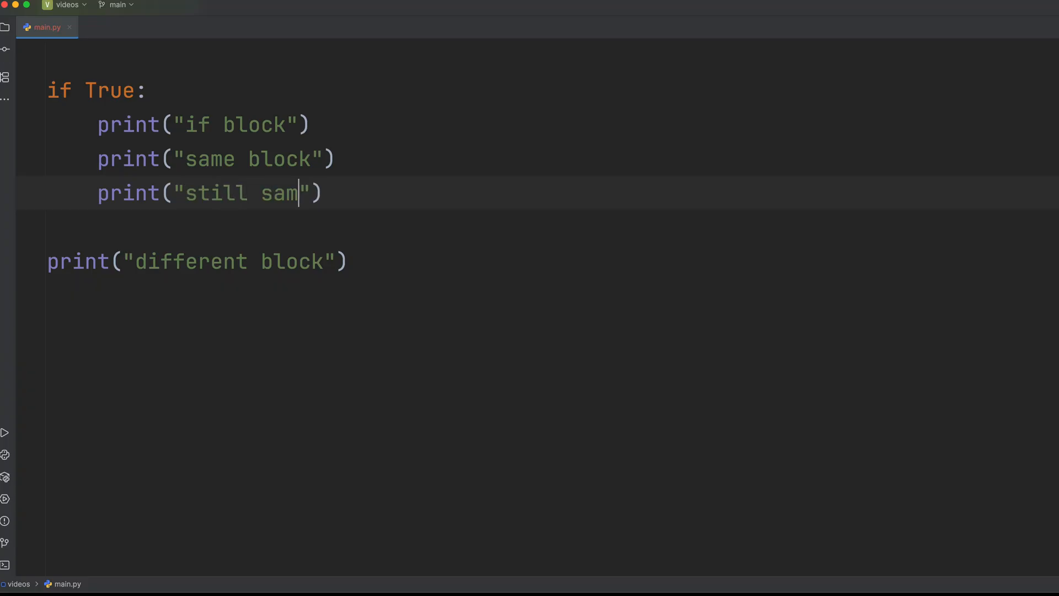
text(e block)
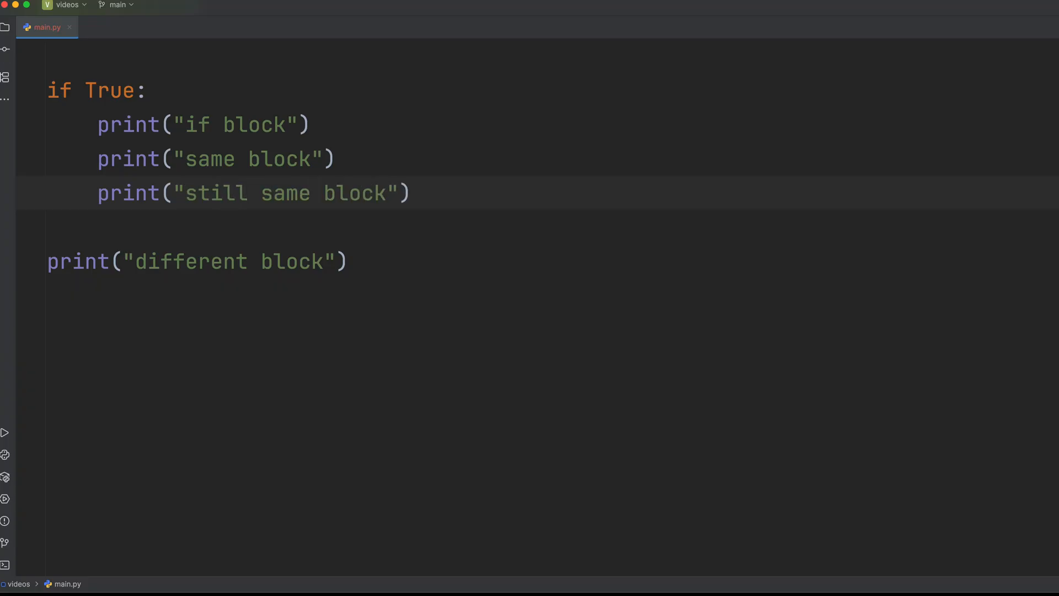
click(6, 432)
text(for i i)
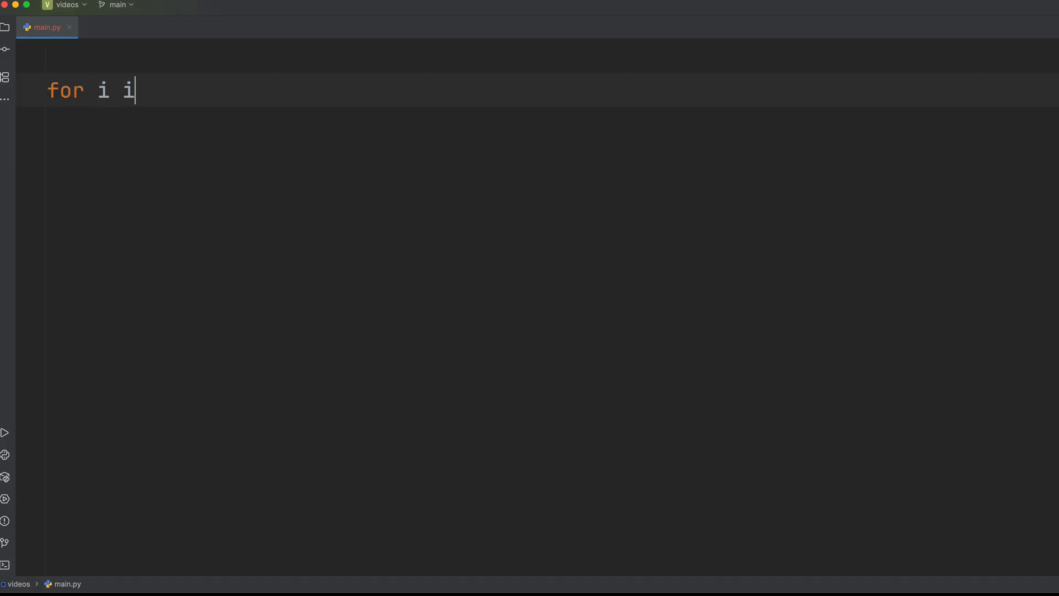
Write for i in range(2) with print(i) and run it to see the missing-colon SyntaxError
text(n range(2))
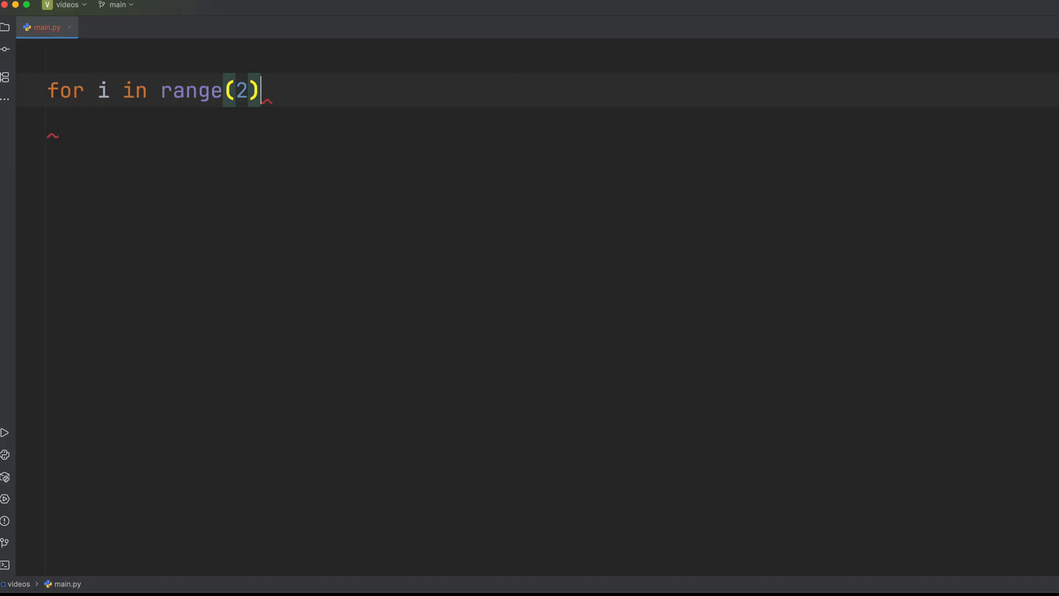
text(print(i))
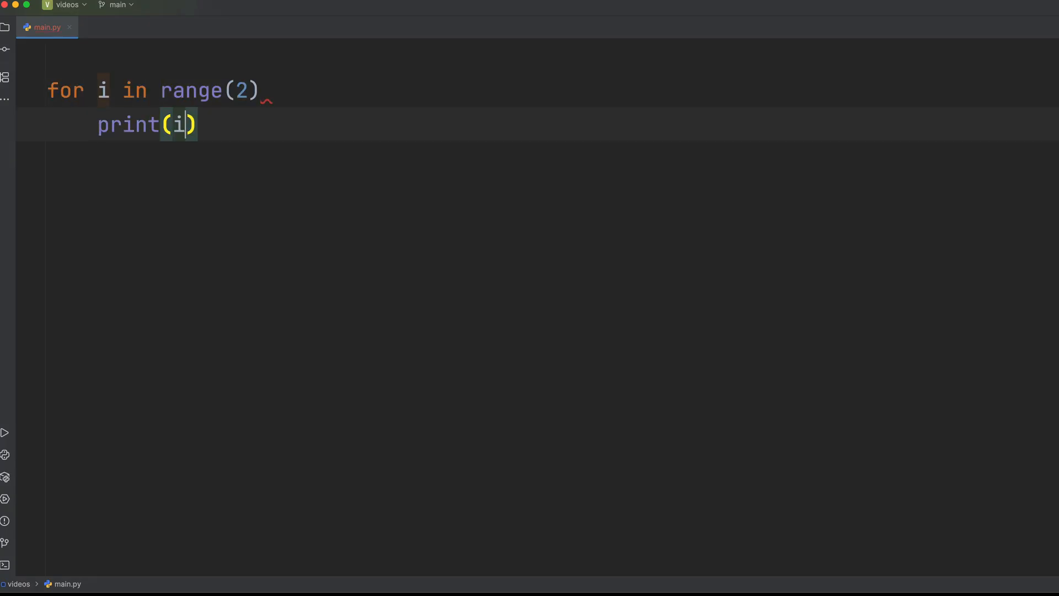
click(7, 433)
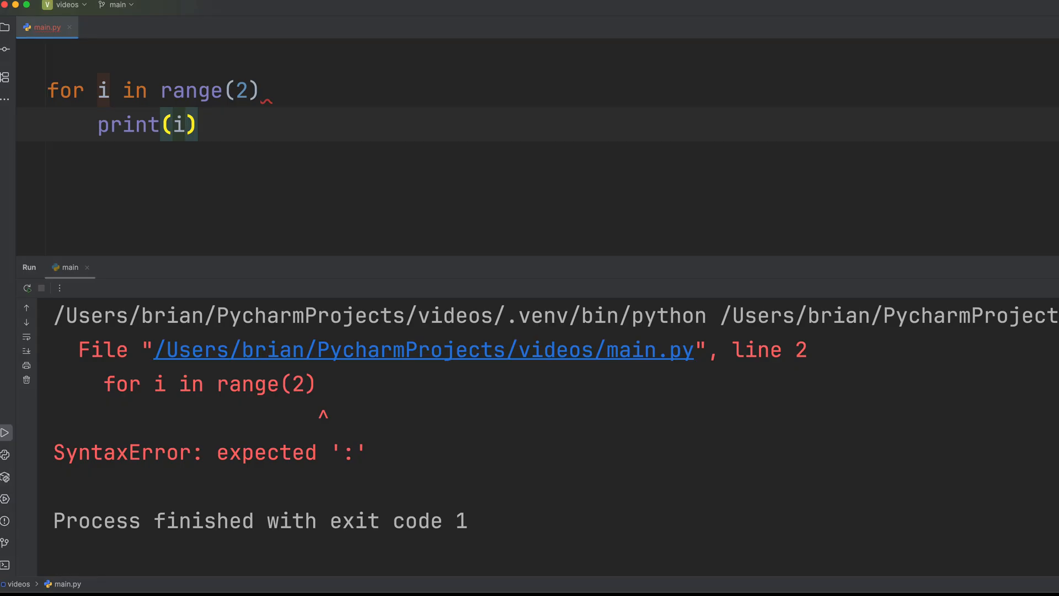
drag(54, 452, 465, 531)
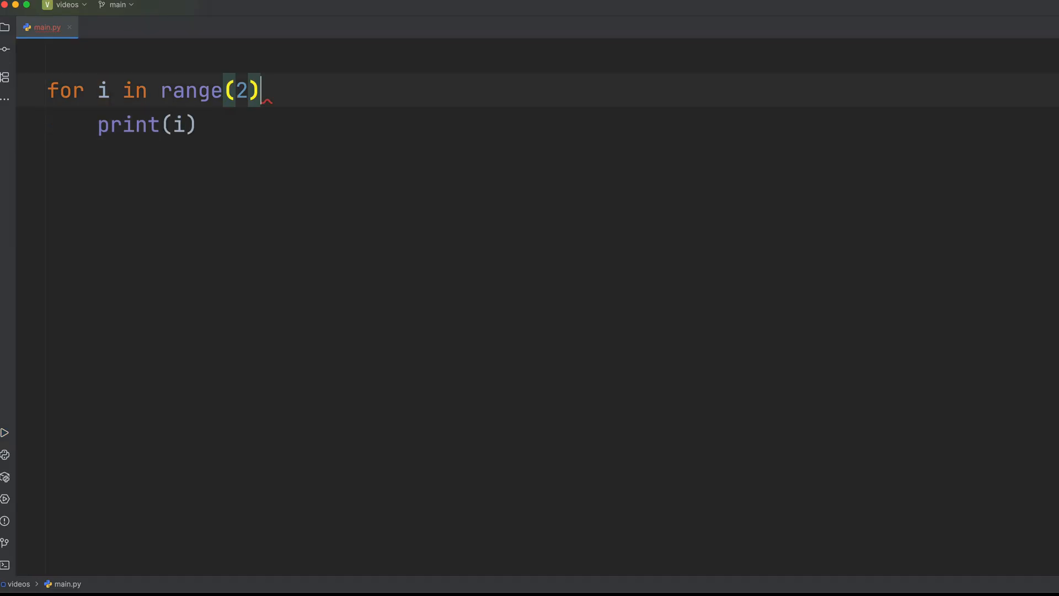
Add the colon after range(2) to fix the for loop
text(:)
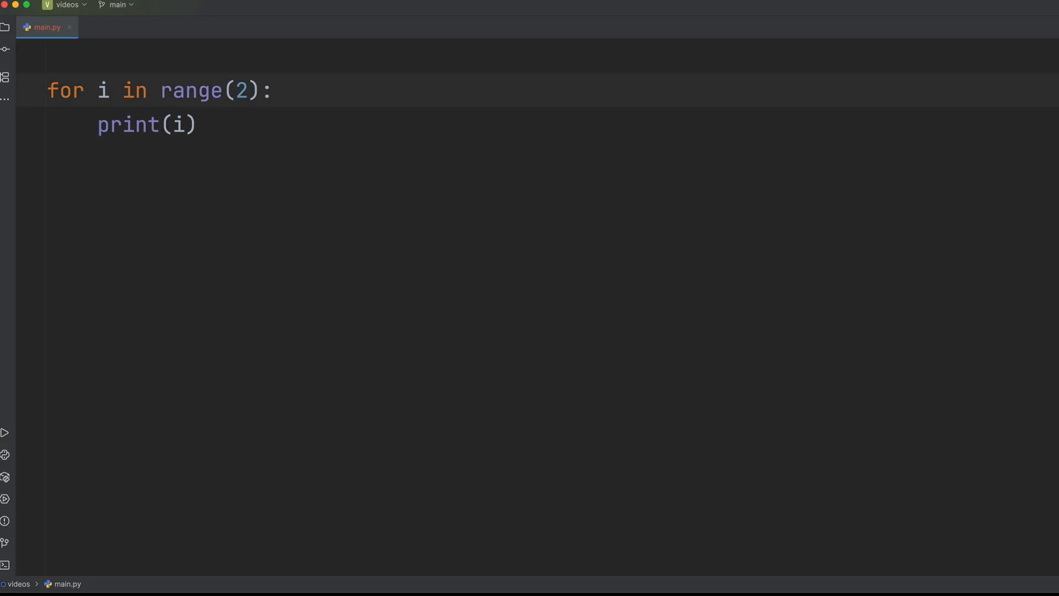
click(5, 432)
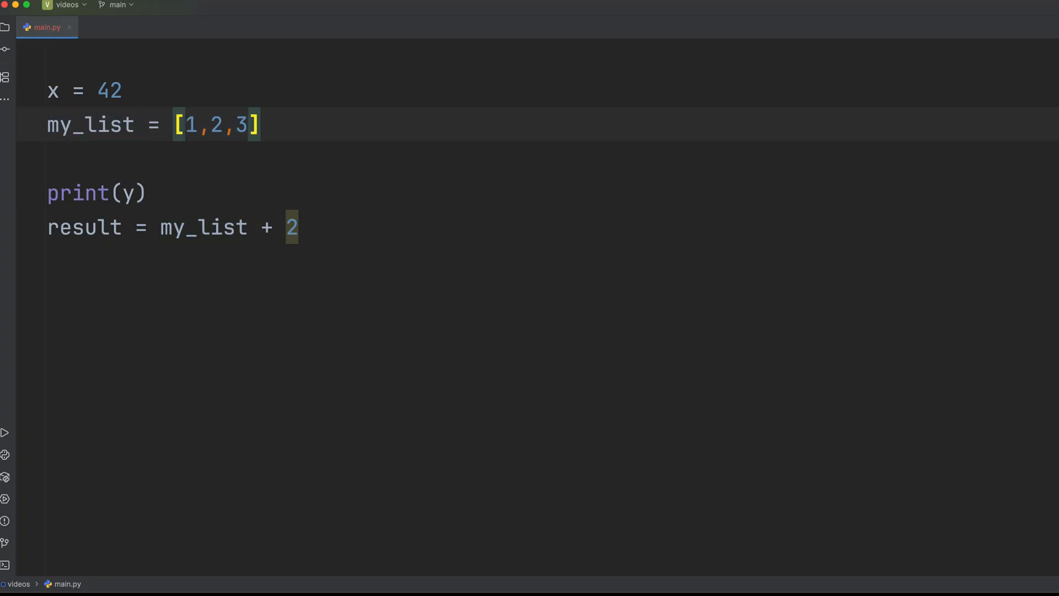
Comment out the print(y) line and run the my_func example script
click(7, 433)
text(#)
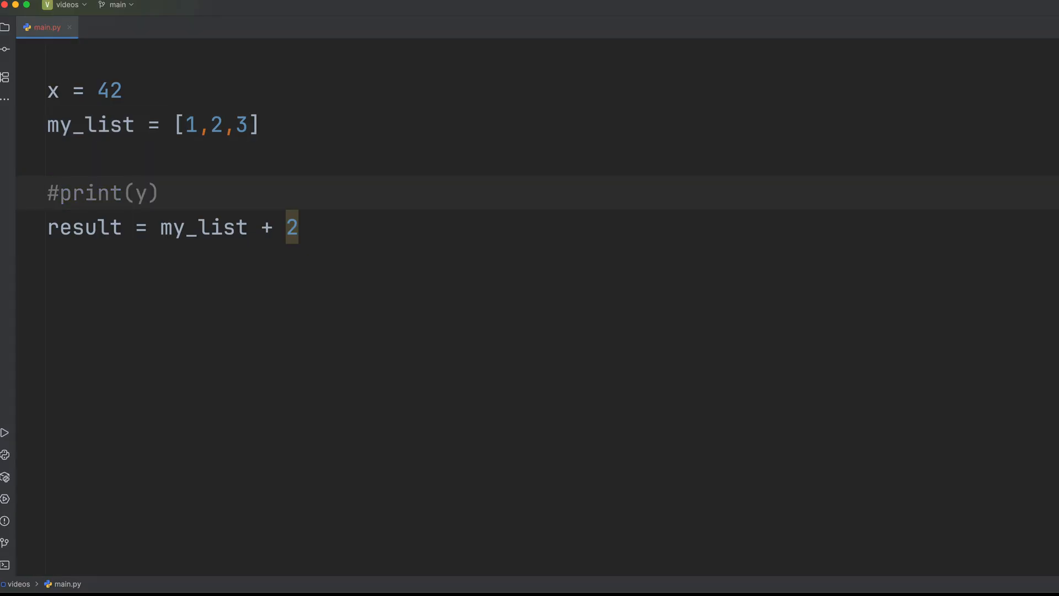
click(5, 433)
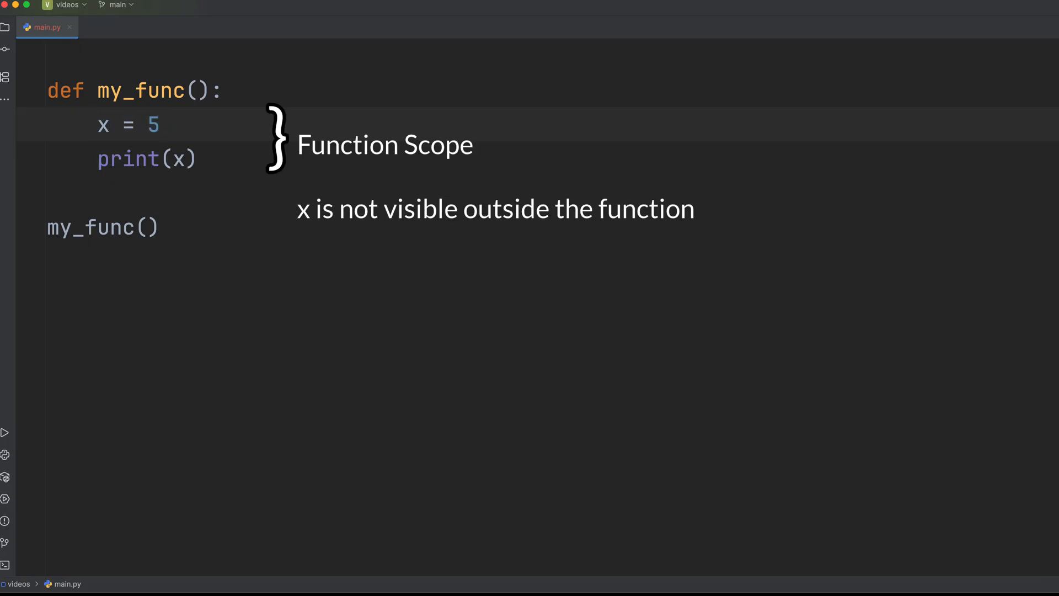
click(7, 433)
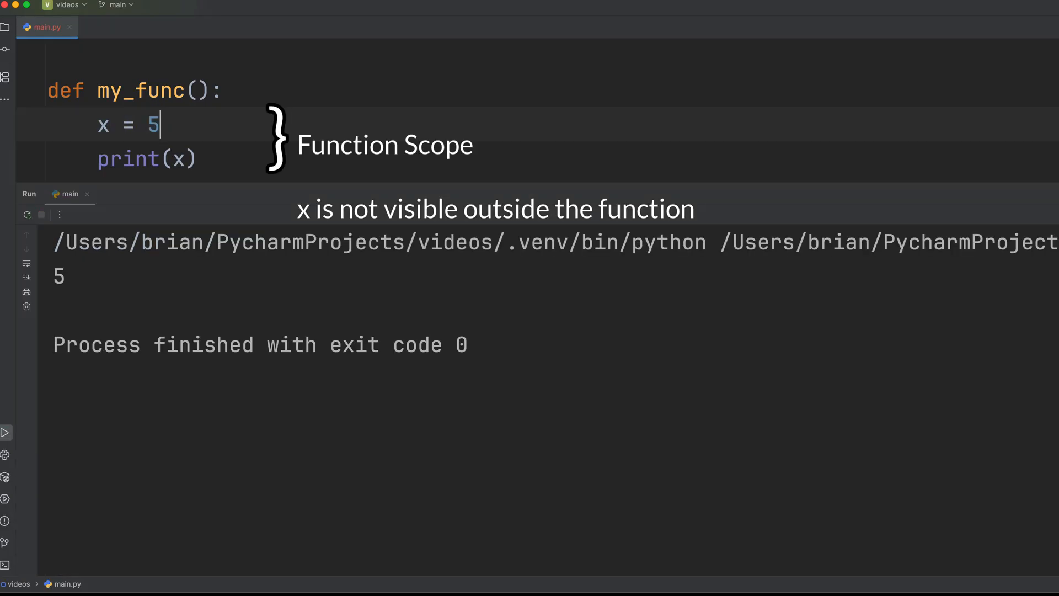
Add my_func() call and module-level print(x), then run the scope demo
text(my_func())
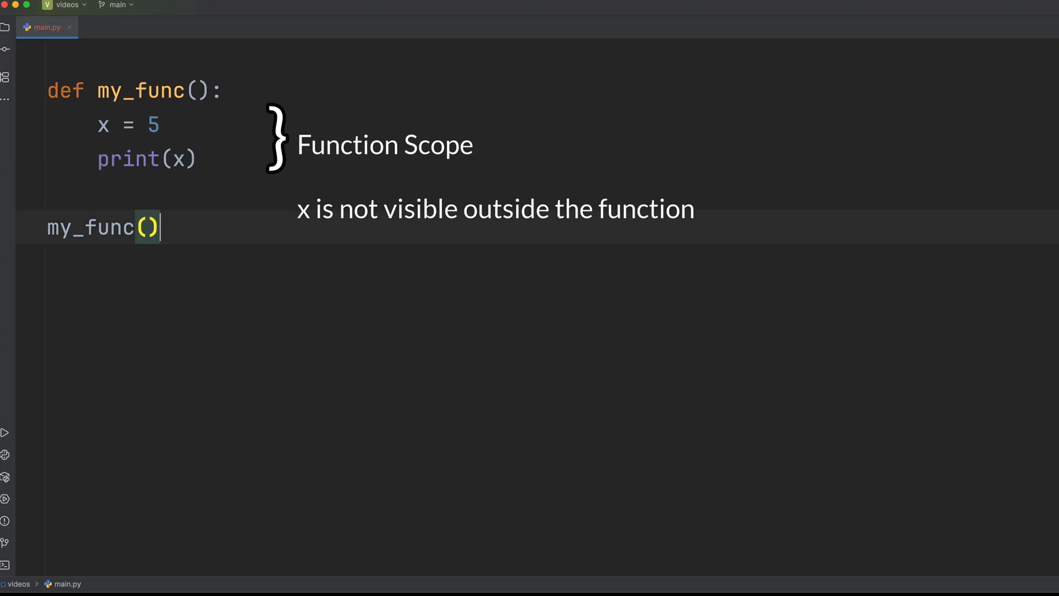
text(print(x))
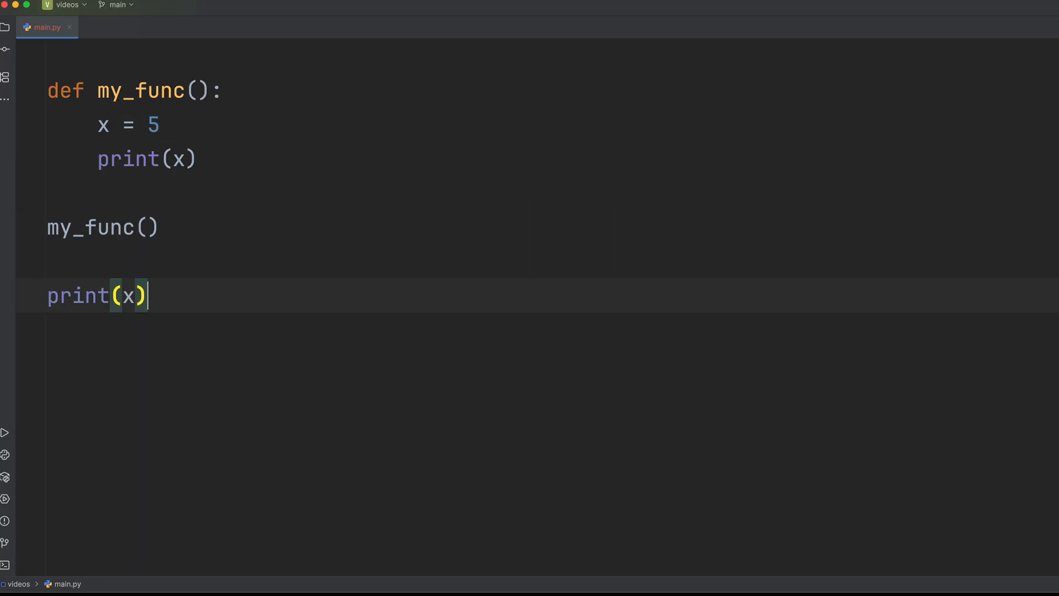
click(6, 433)
text(age = "25)
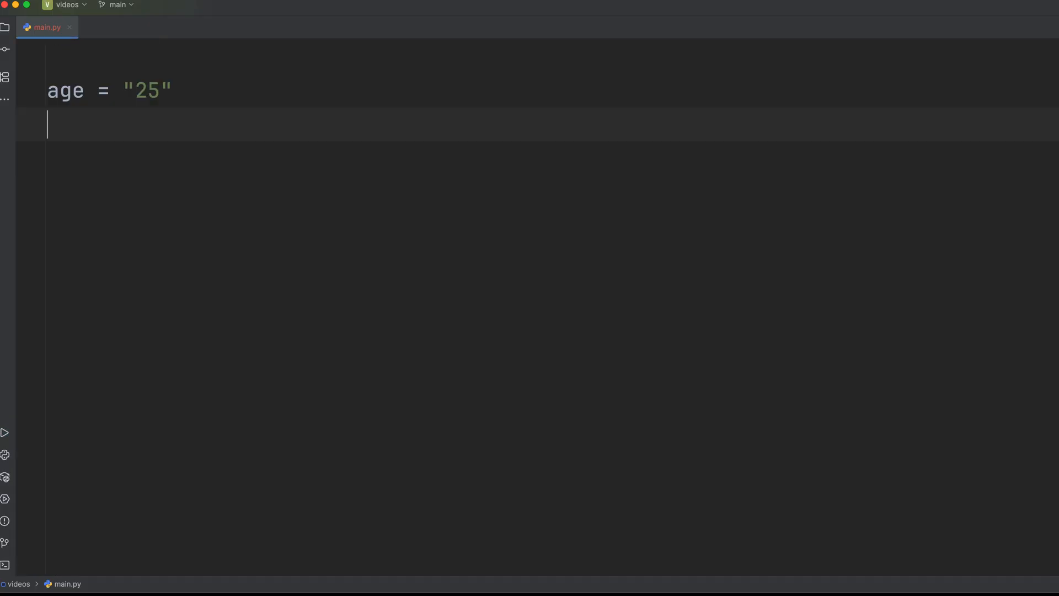
Add years_passed = 5 and run to see the int-plus-str TypeError, then hide the output
text(years_passed = 5)
text(total = years_passed + age)
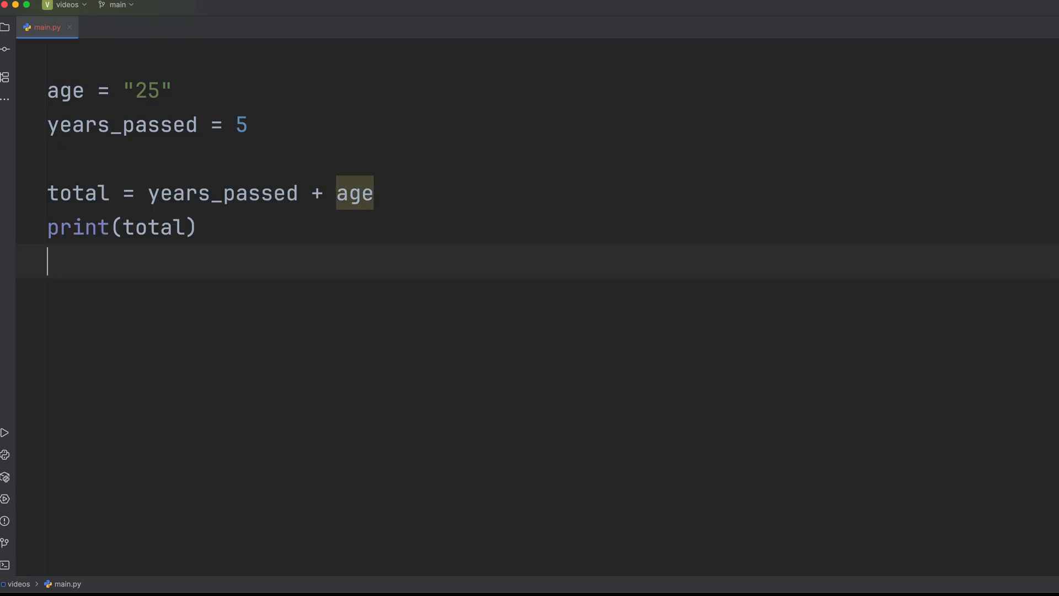
click(7, 432)
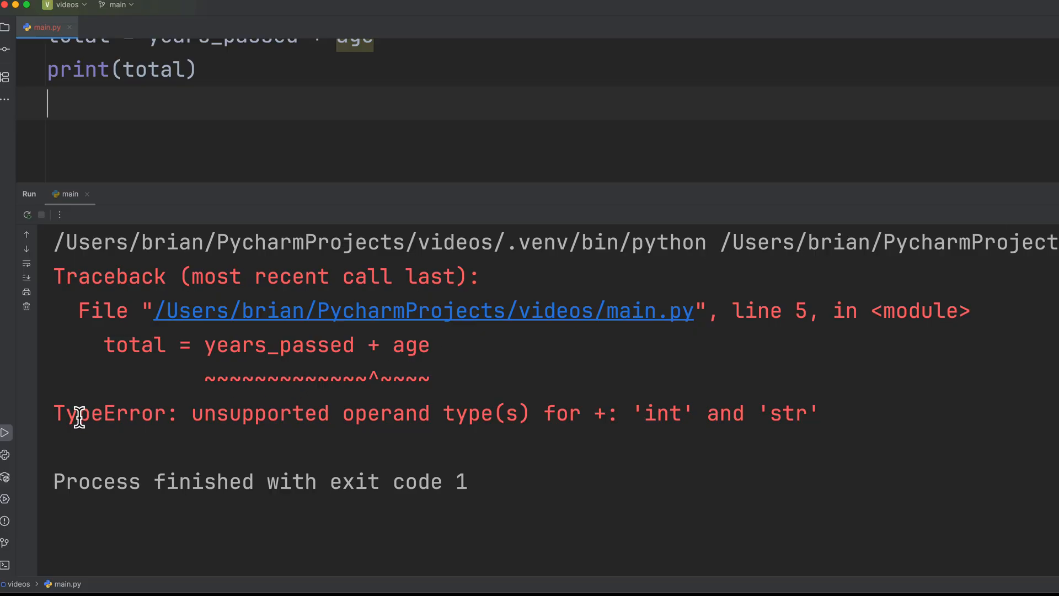
drag(67, 412, 696, 413)
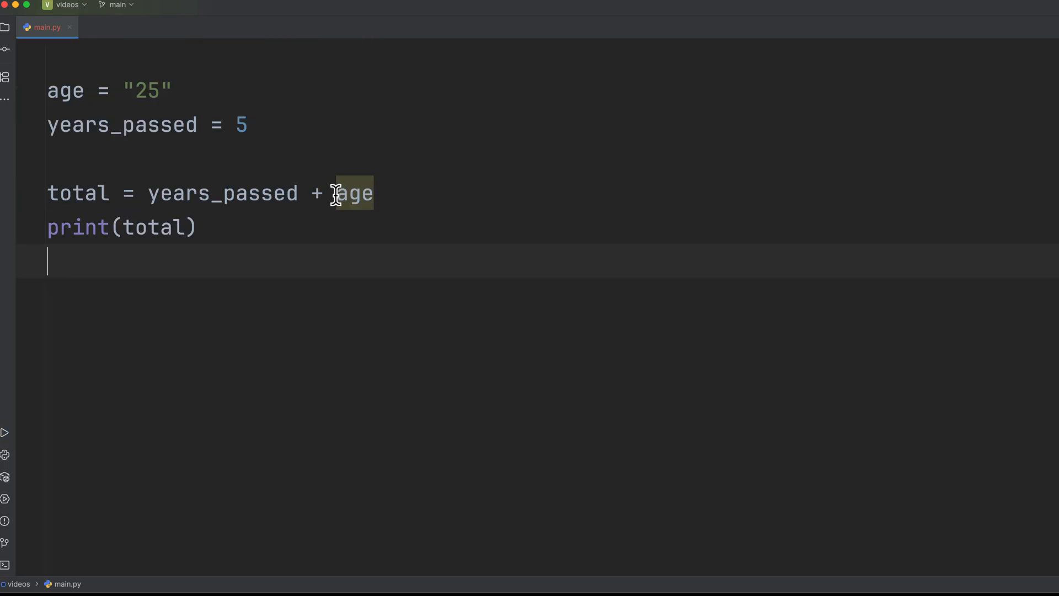
Wrap age in int() so the total adds correctly
text(int()
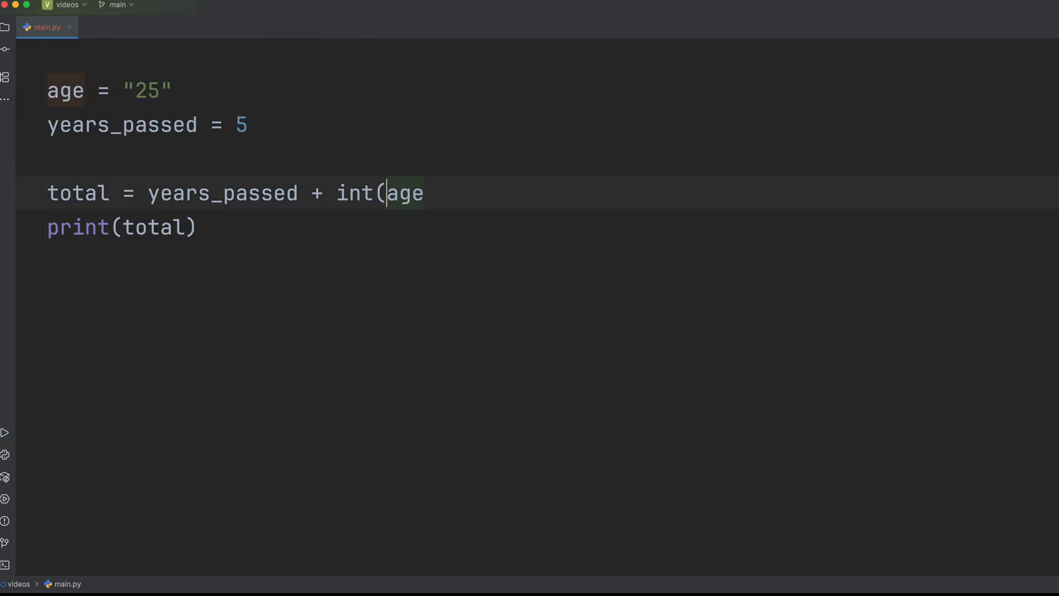
text())
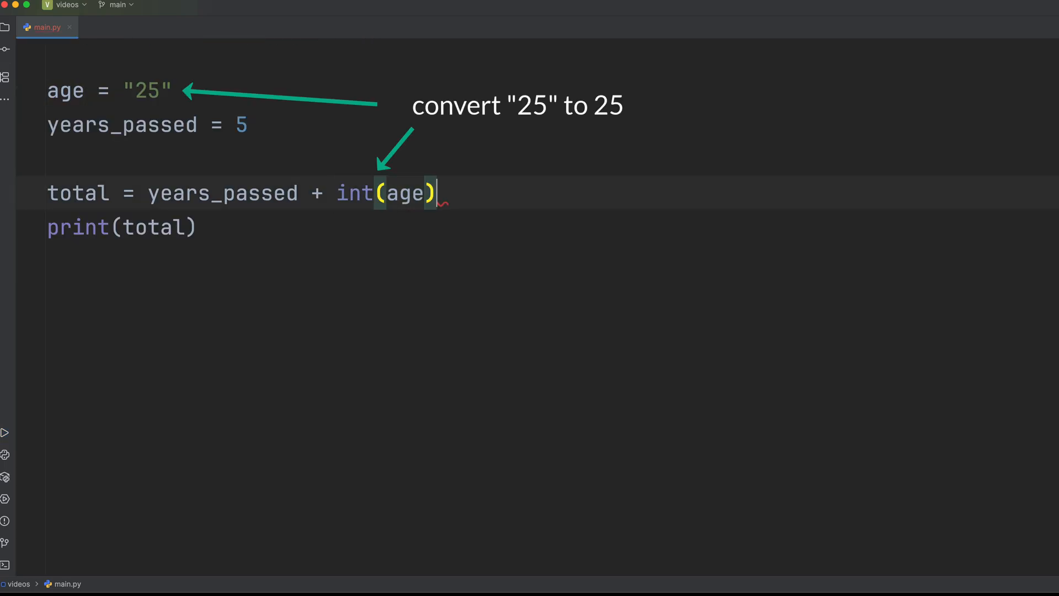
click(4, 432)
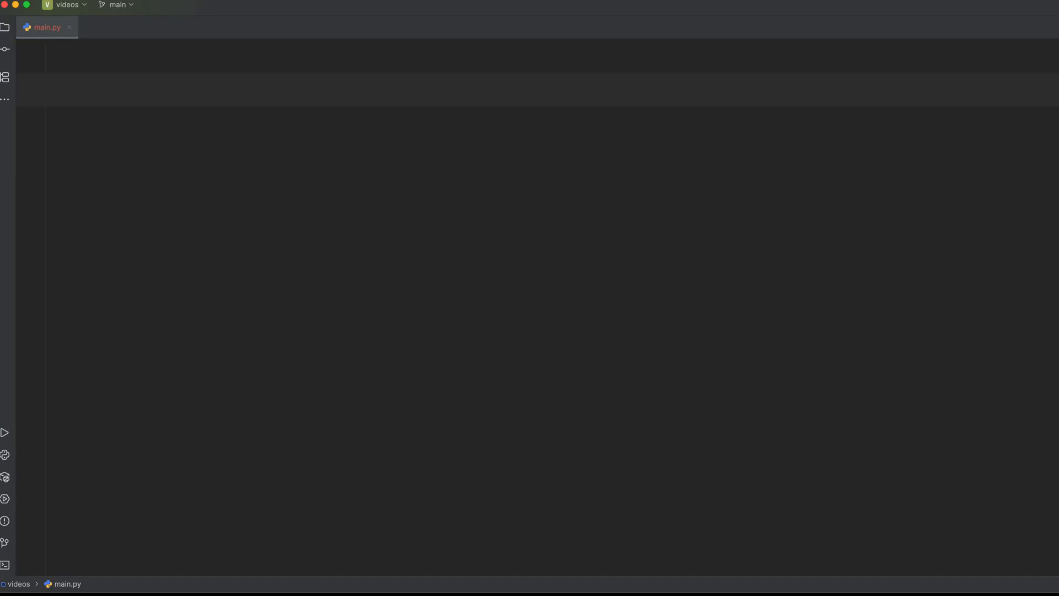
Write my_list = ['apple','banana','cherry'] and print(my_list[2])
text(my_list = ['apple','banana','cherry'])
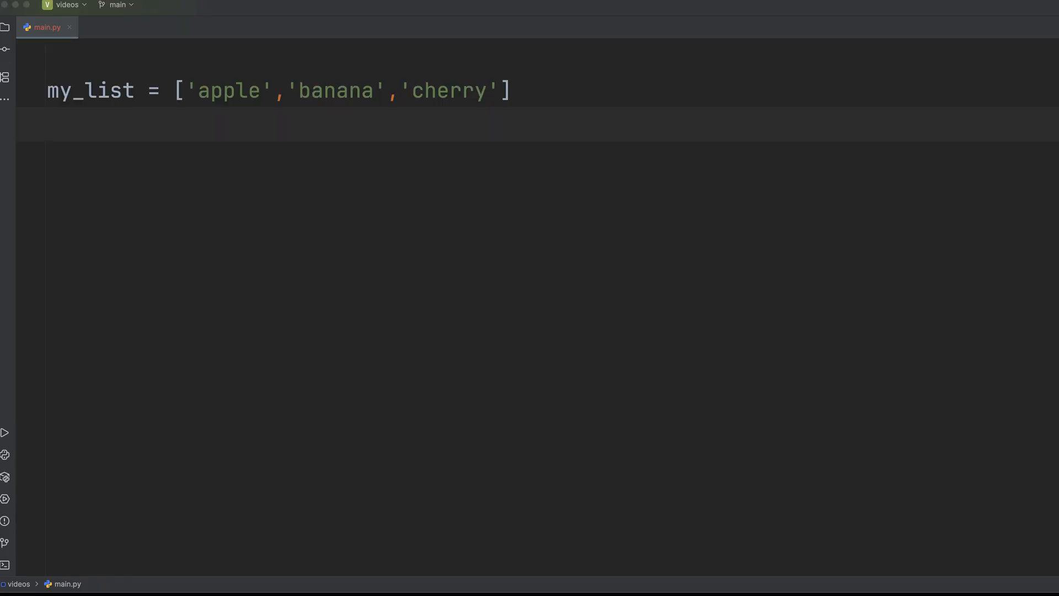
text(print(my_list[2]))
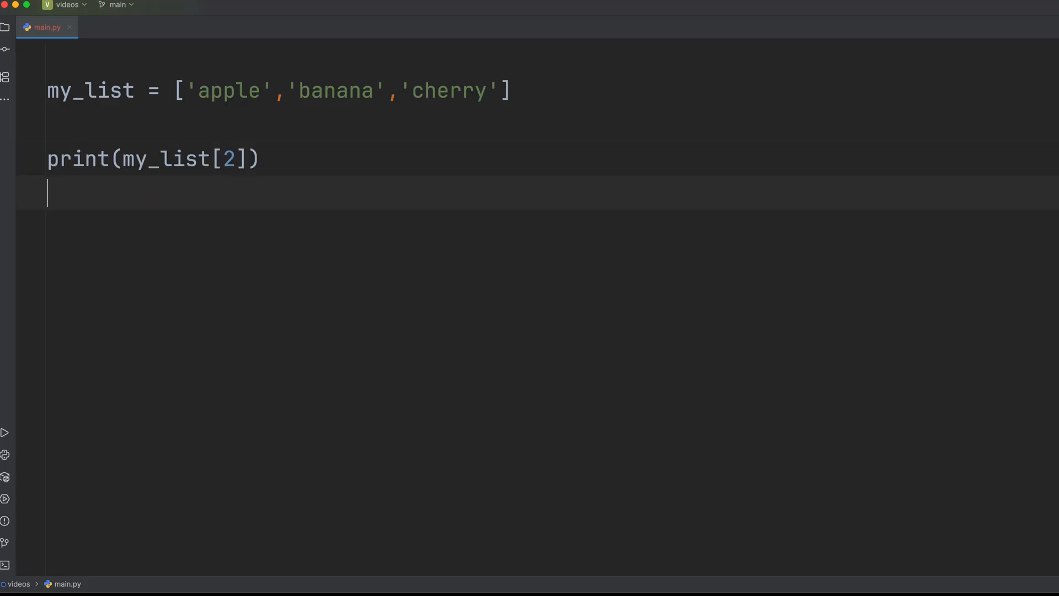
Change the index to 3, run to get the IndexError, then hide the output
click(5, 433)
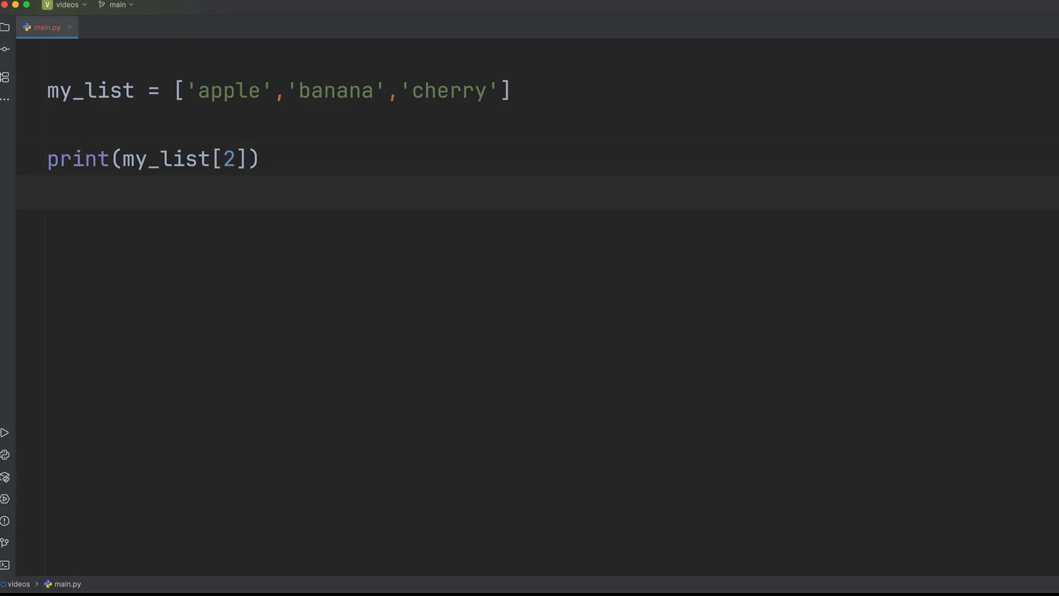
text(3)
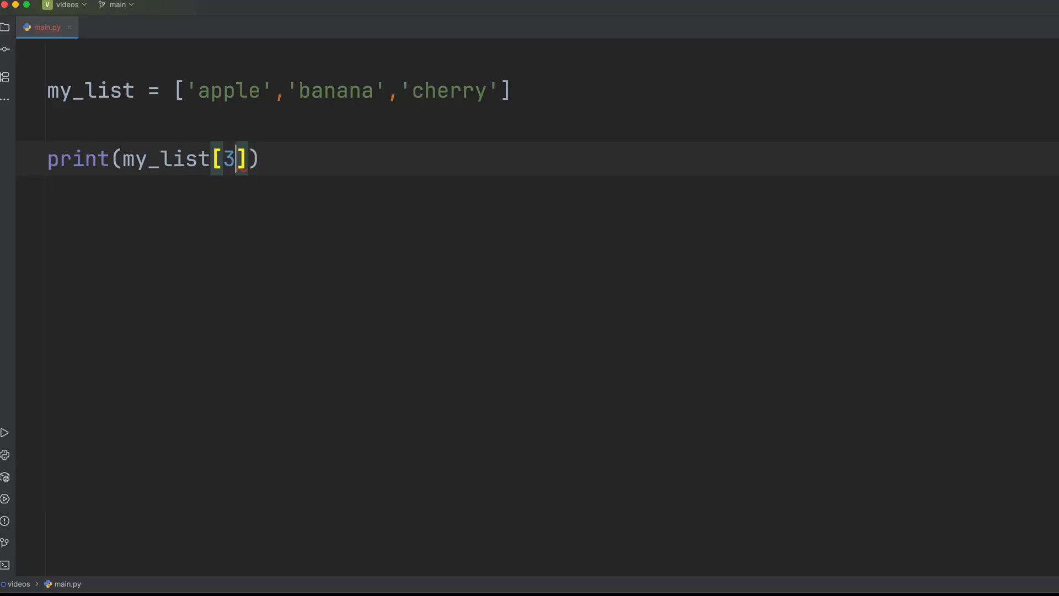
click(6, 433)
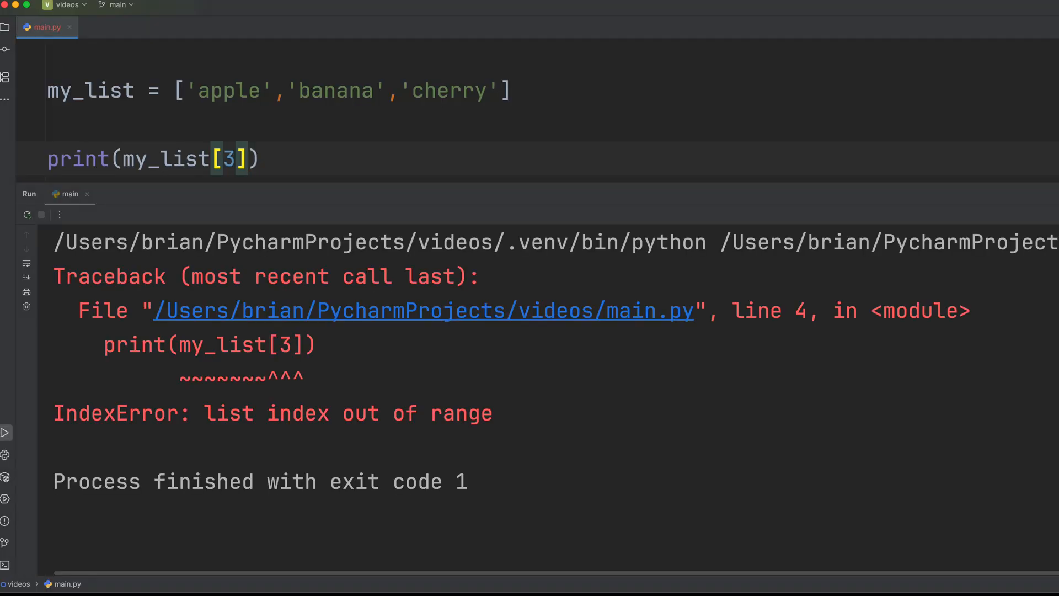
drag(230, 414, 493, 414)
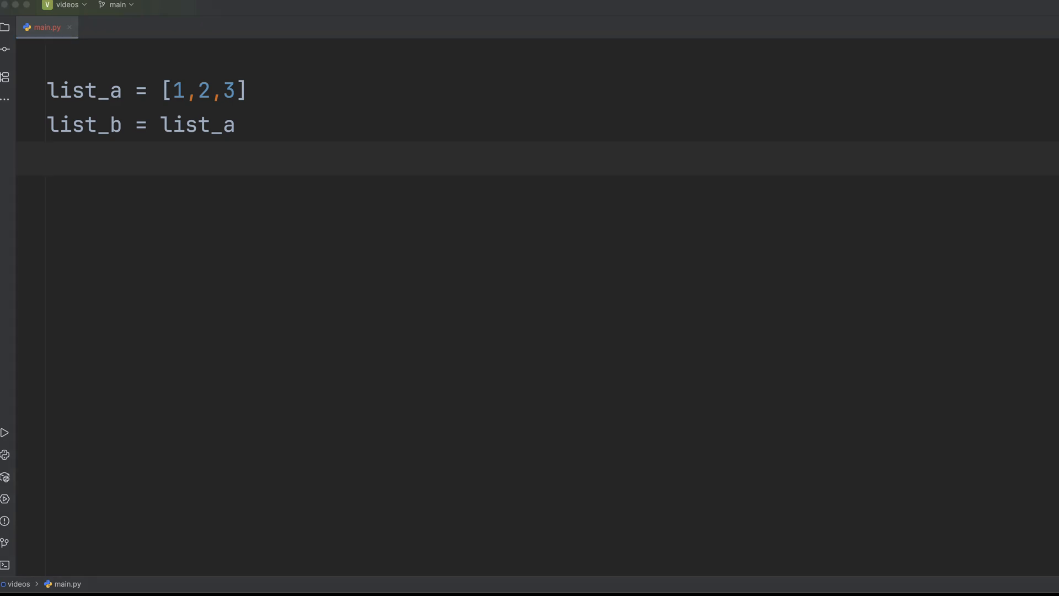
Add list_b.append(4) to the list_a/list_b aliasing code
text(list_b.append(4))
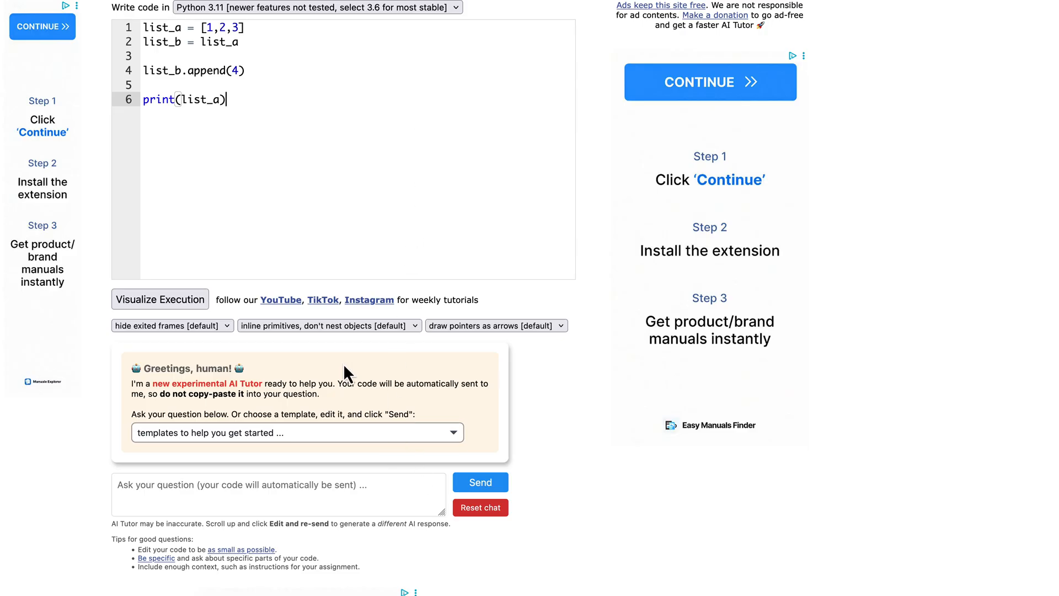
Visualize execution and step through list_a creation, list_b assignment and the append
click(160, 299)
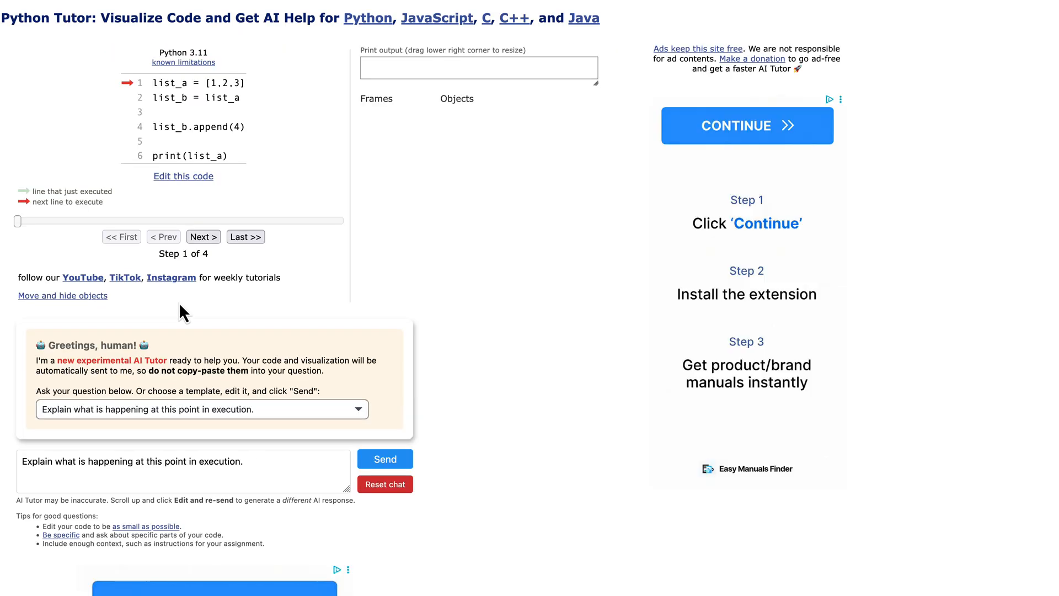
click(203, 236)
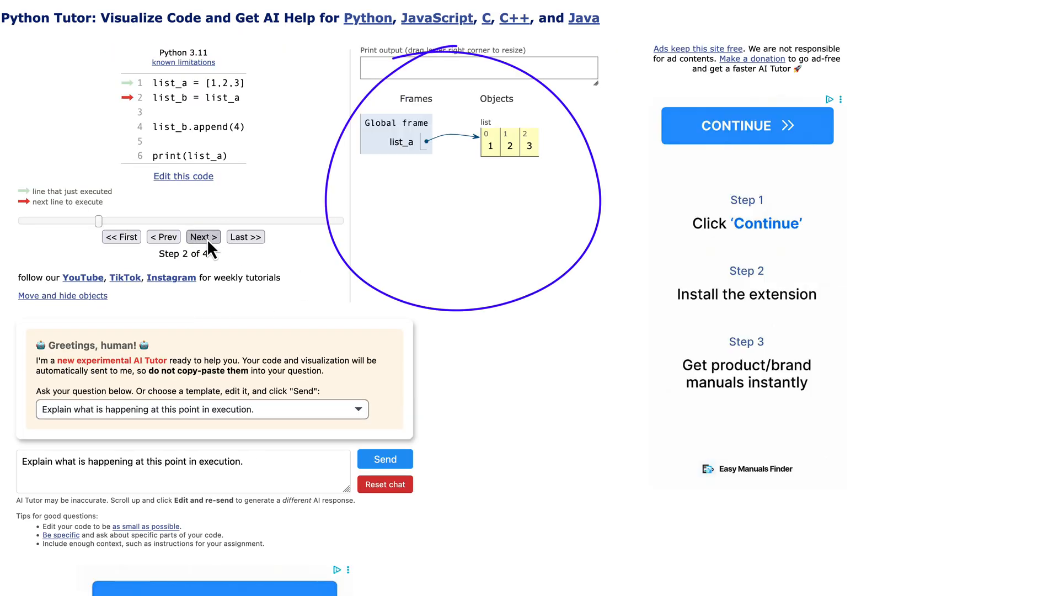
click(203, 236)
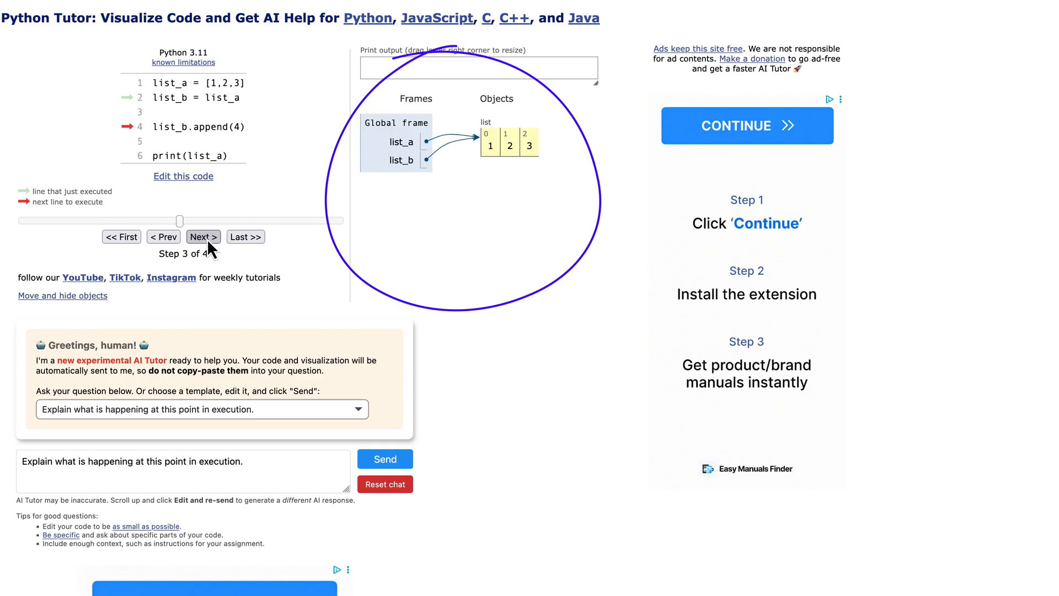
click(203, 236)
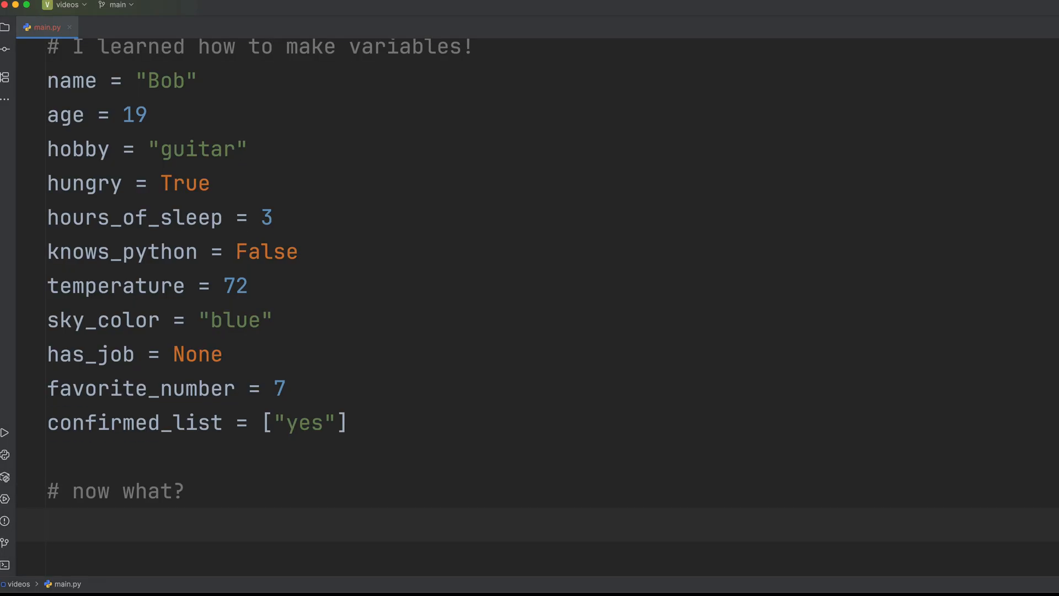
click(48, 525)
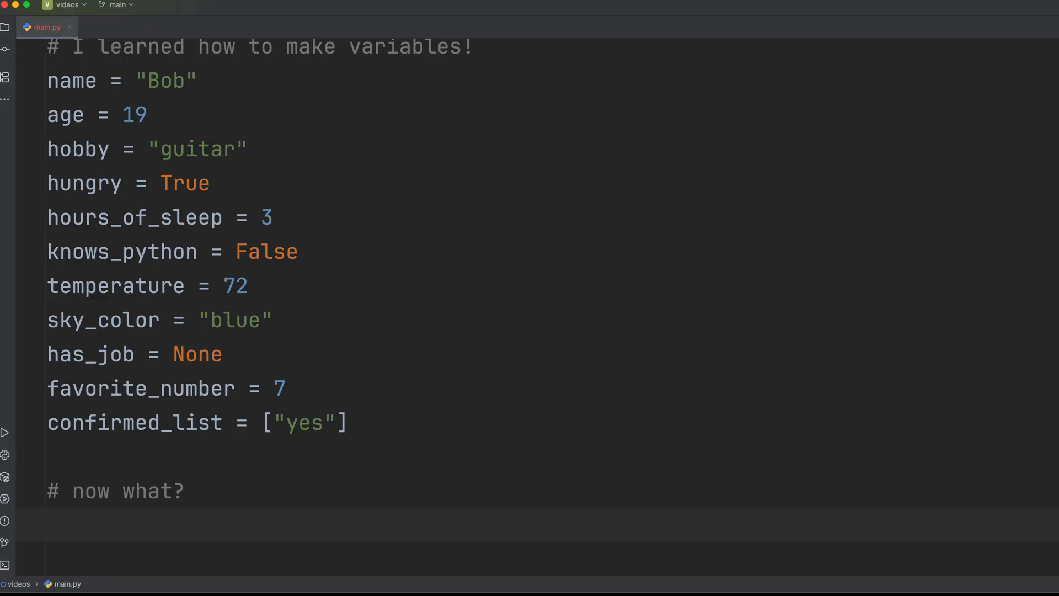
click(7, 432)
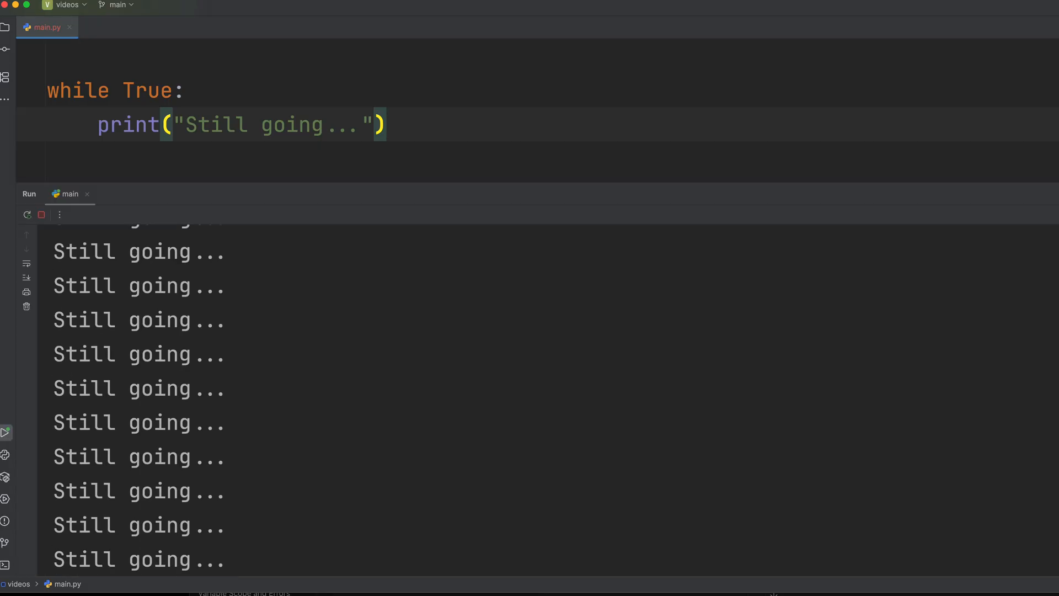
Stop the endless while True loop printing 'Still going...'
click(40, 215)
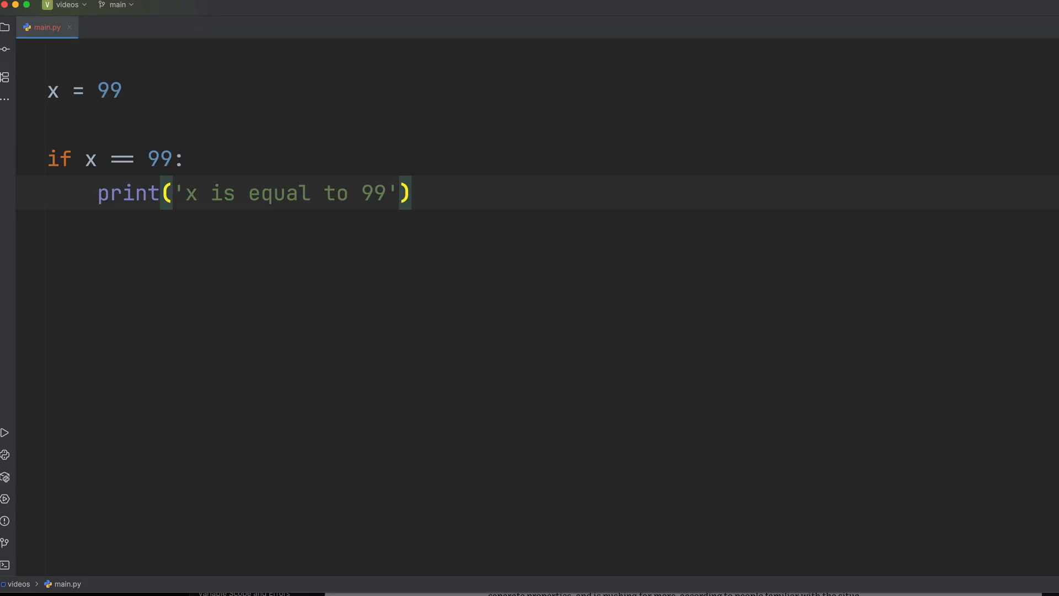
Run the x = 99 script with its if x == 99 print block
click(5, 432)
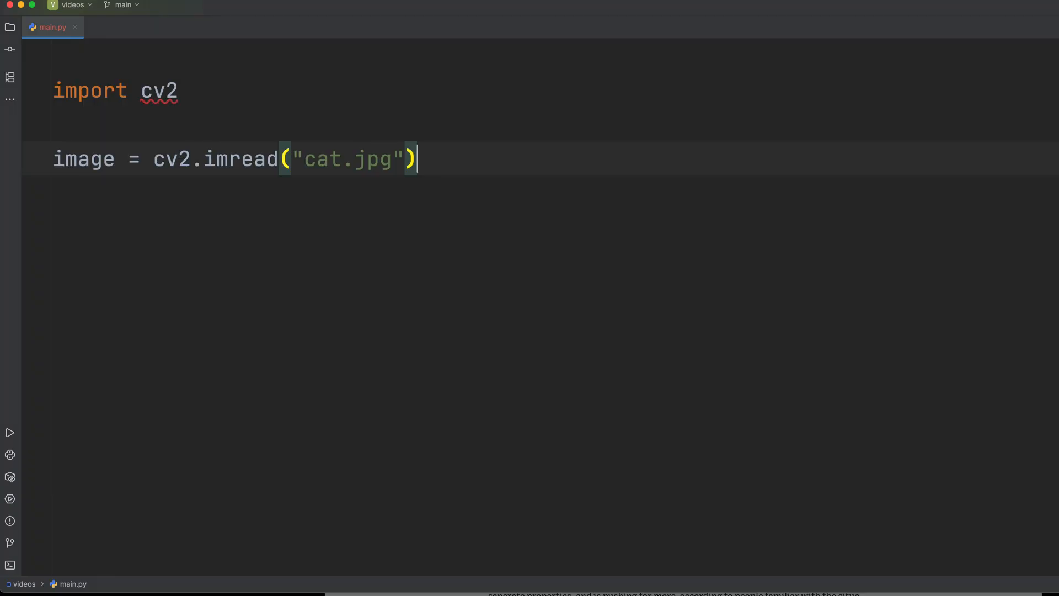
Run the cv2 script to get the ModuleNotFoundError, then hide the output
click(10, 433)
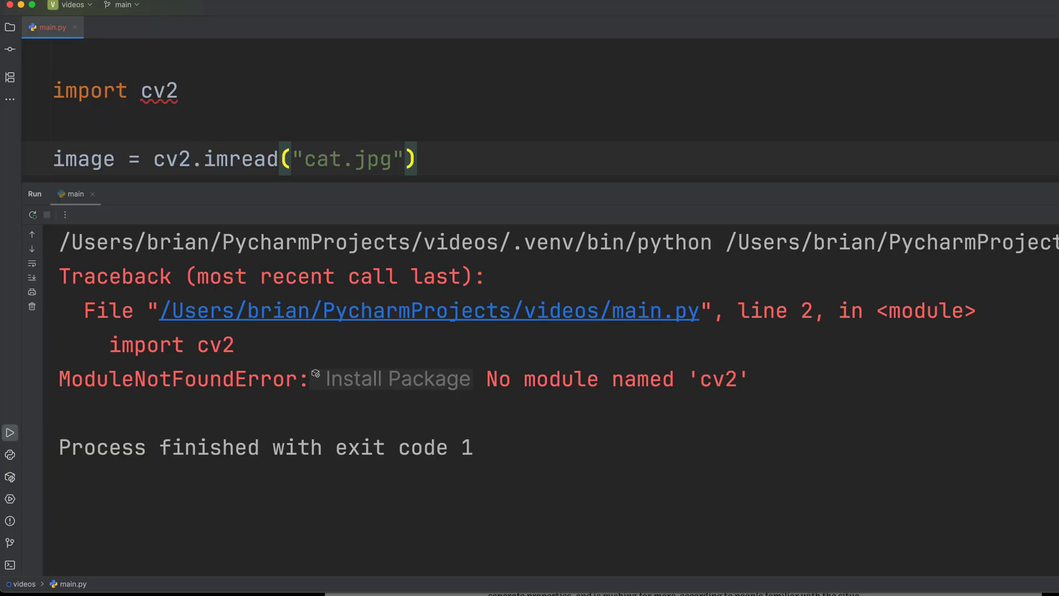
drag(61, 276, 665, 379)
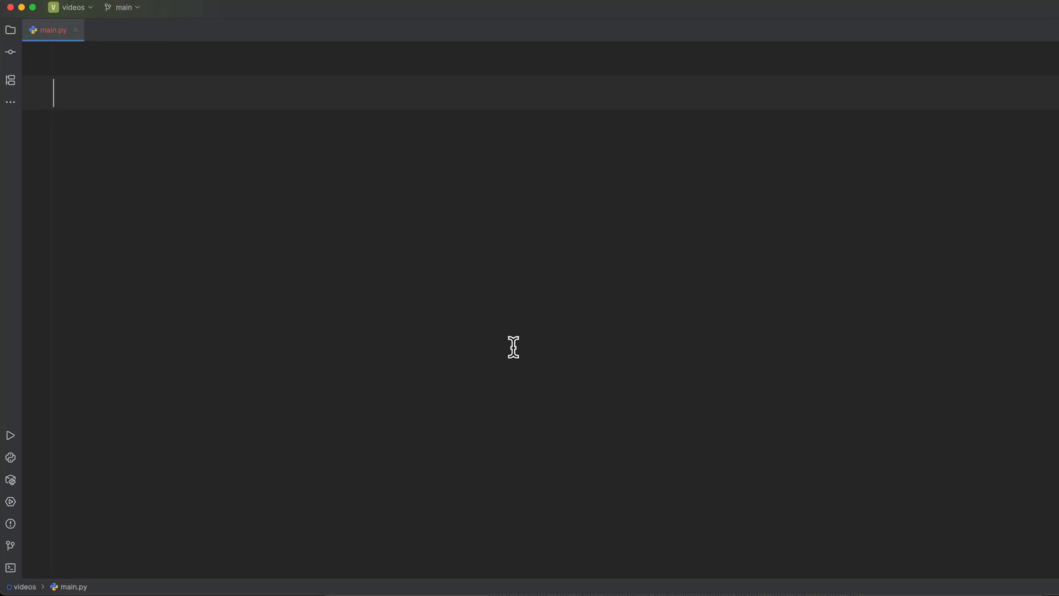
In the built-in terminal, enter pip install requests at the (.venv) prompt
click(10, 567)
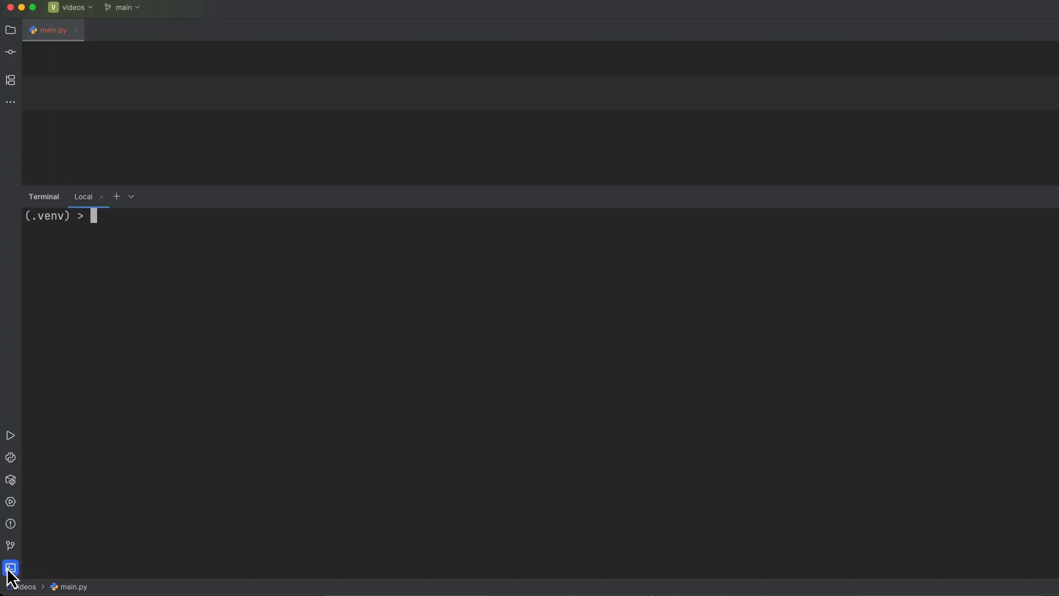
mouse_move(284, 554)
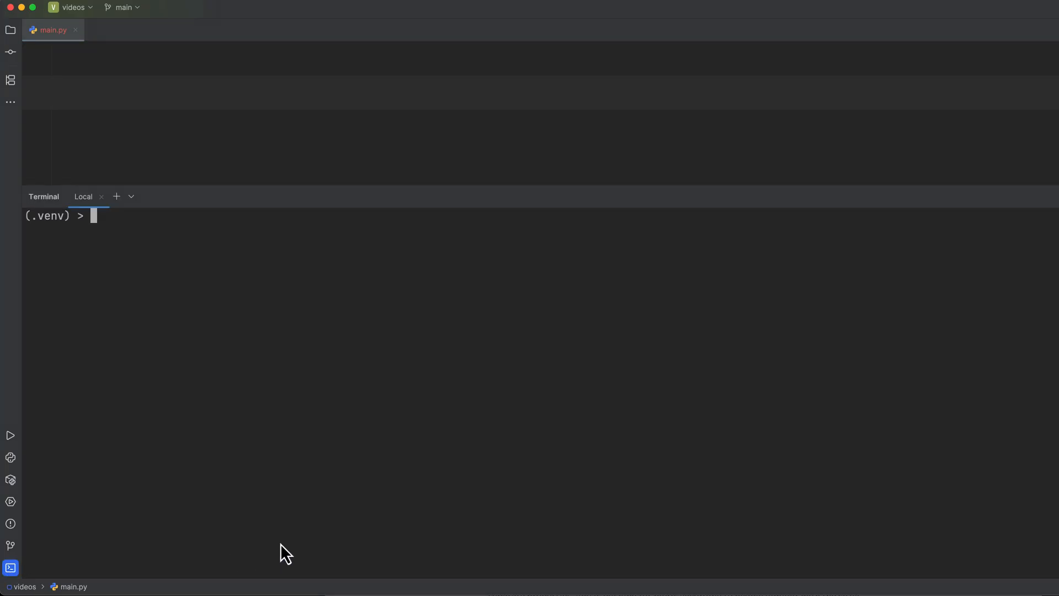
text(pip inst)
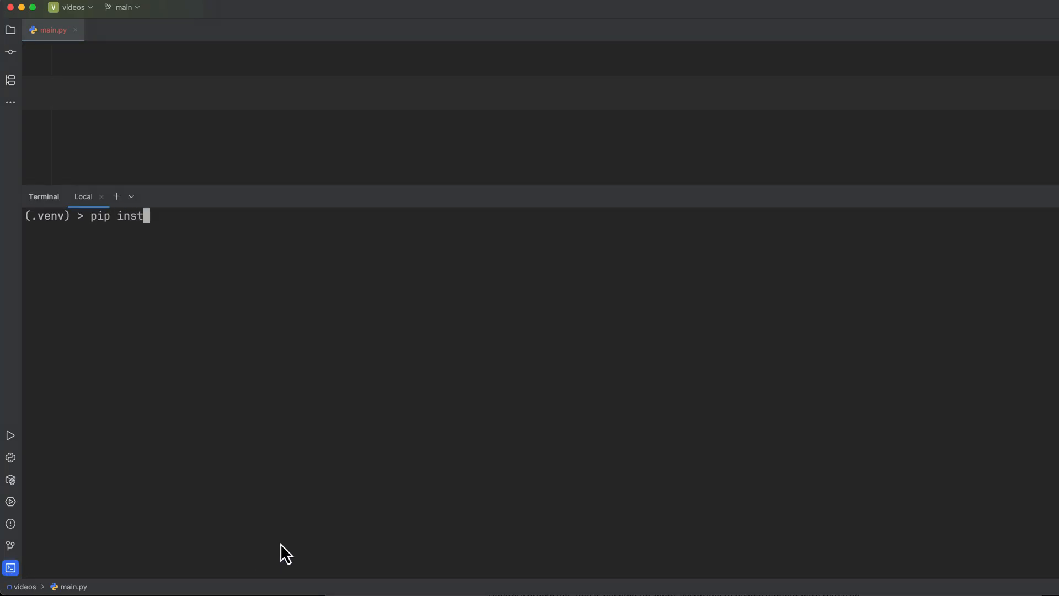
text(all requests)
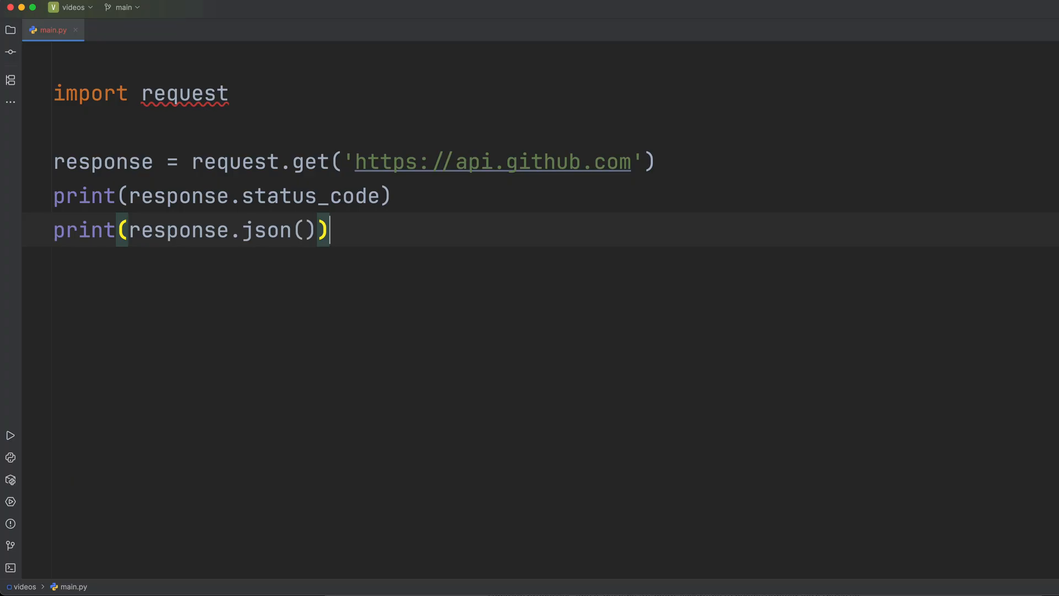
Place the cursor in main.py to replace the requests code with the name/age dictionary
click(10, 434)
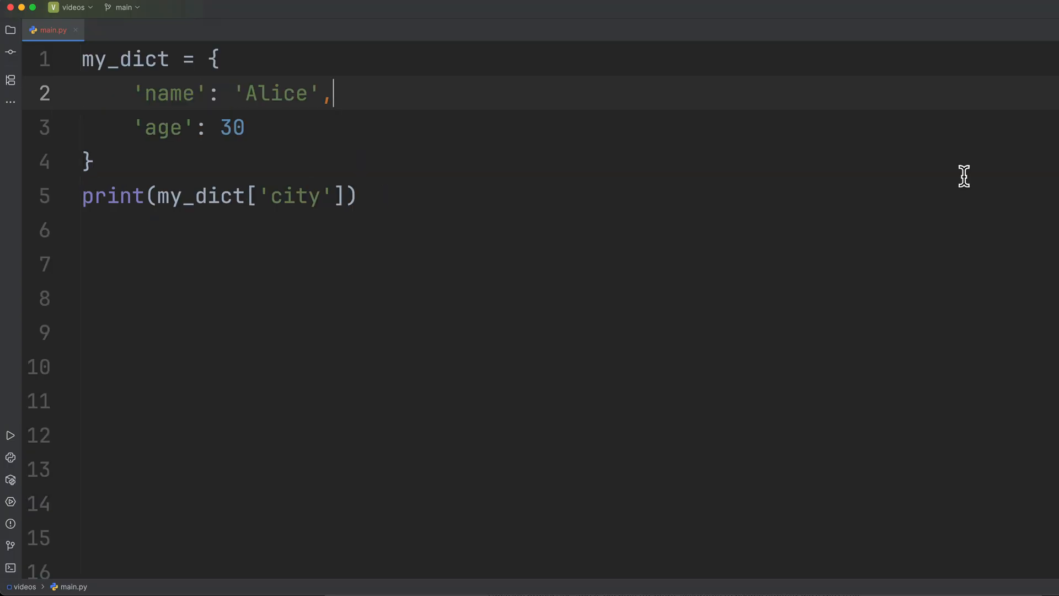
mouse_move(180, 105)
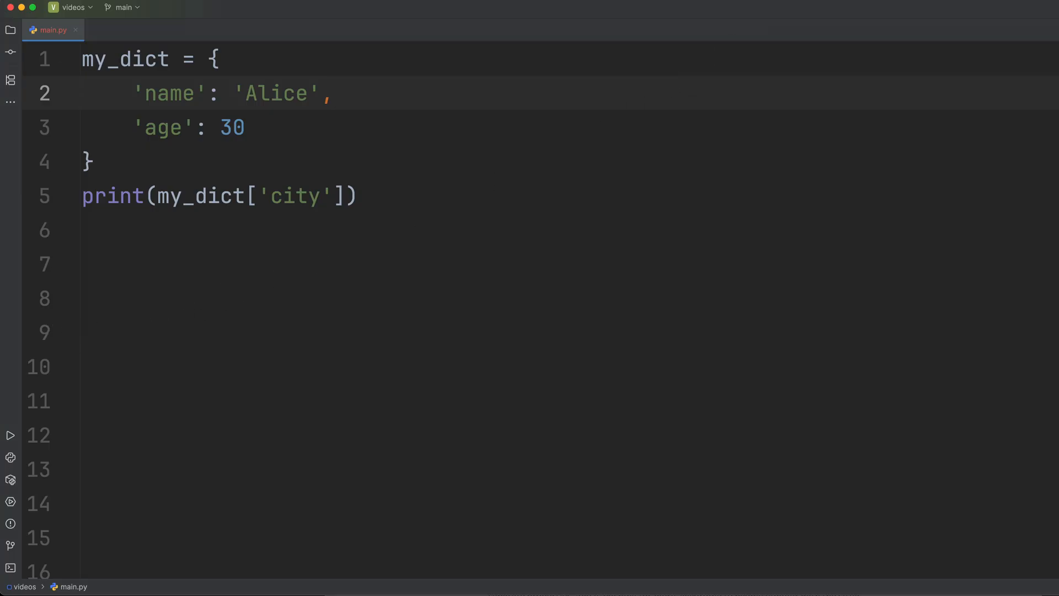
Run main.py and highlight the failing print line, KeyError: 'city' message and exit code 1
click(10, 435)
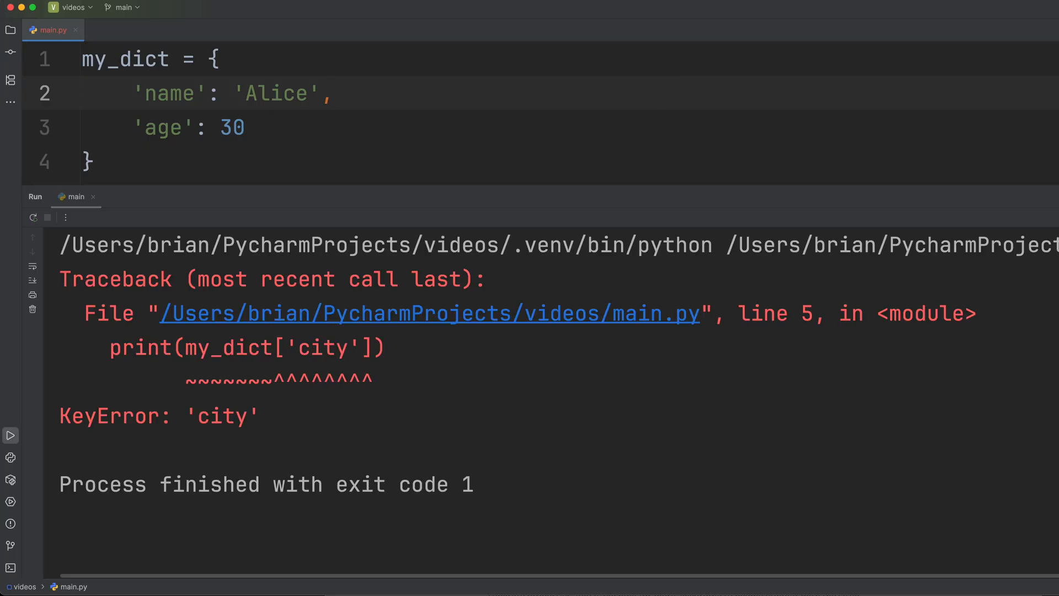
mouse_move(94, 291)
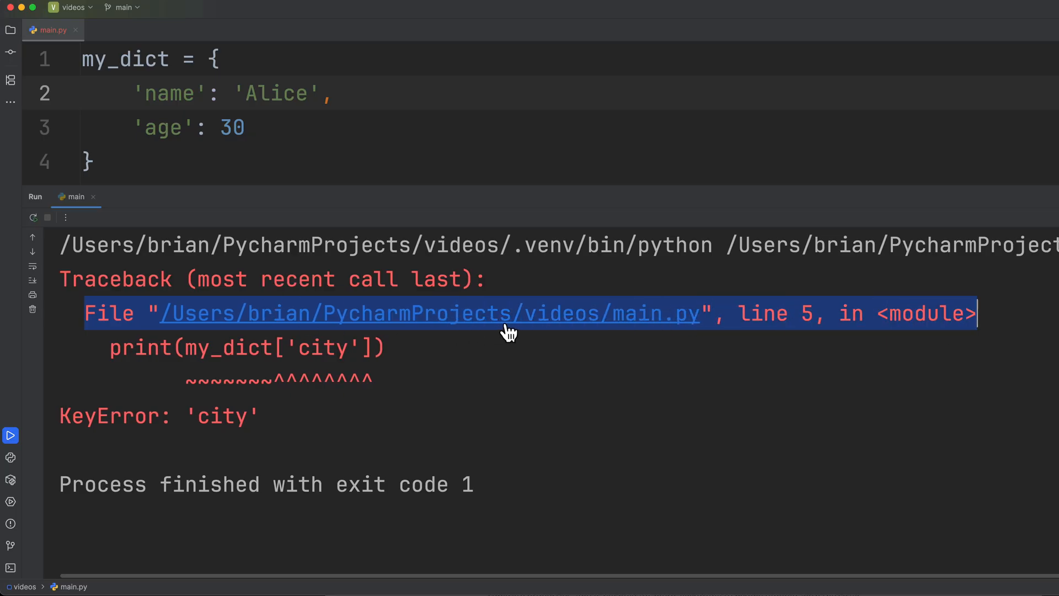
mouse_move(627, 338)
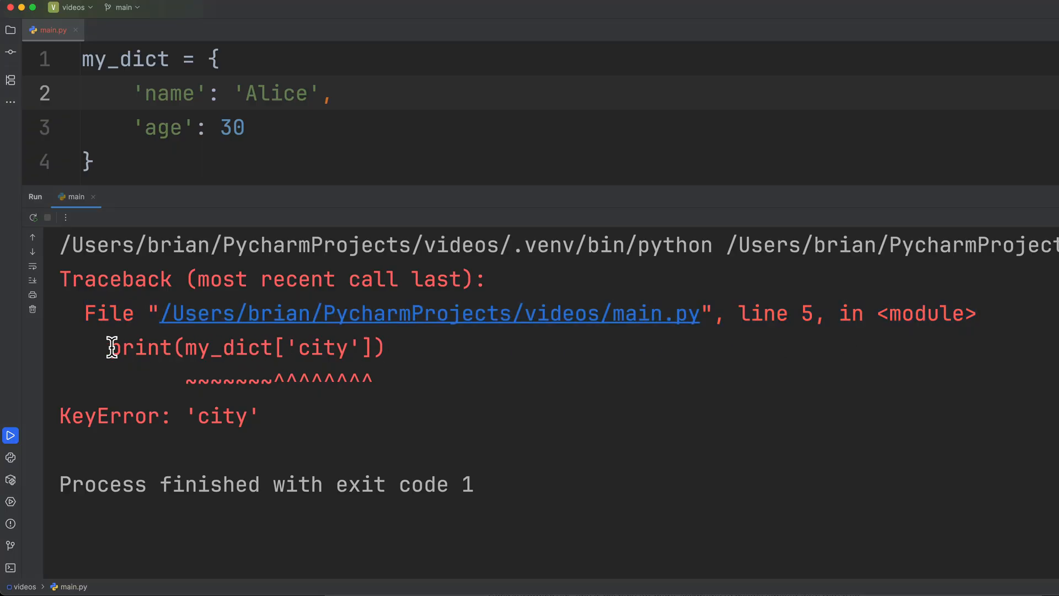
drag(110, 348, 391, 347)
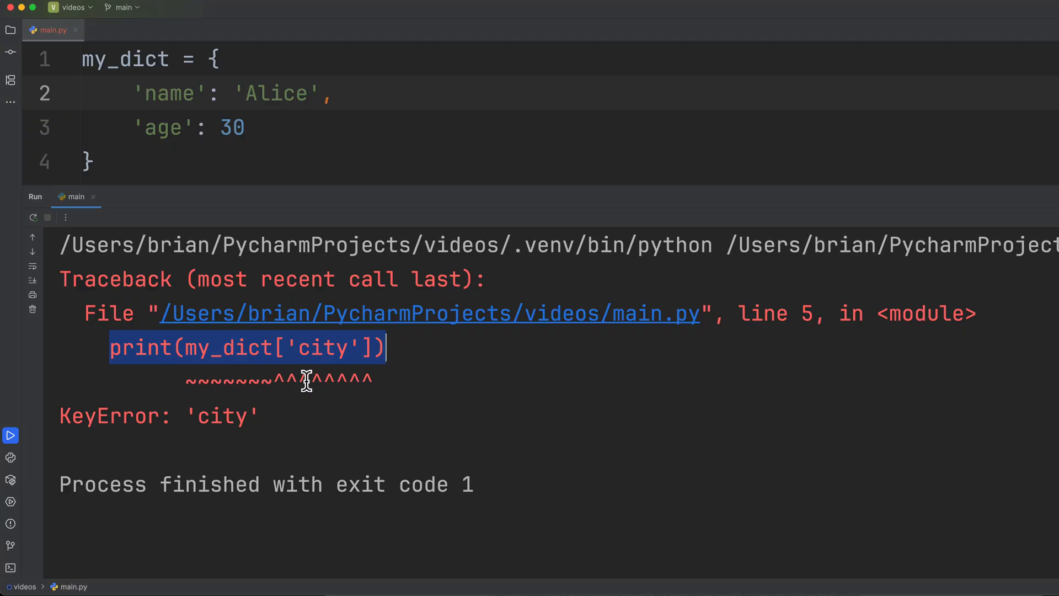
click(71, 416)
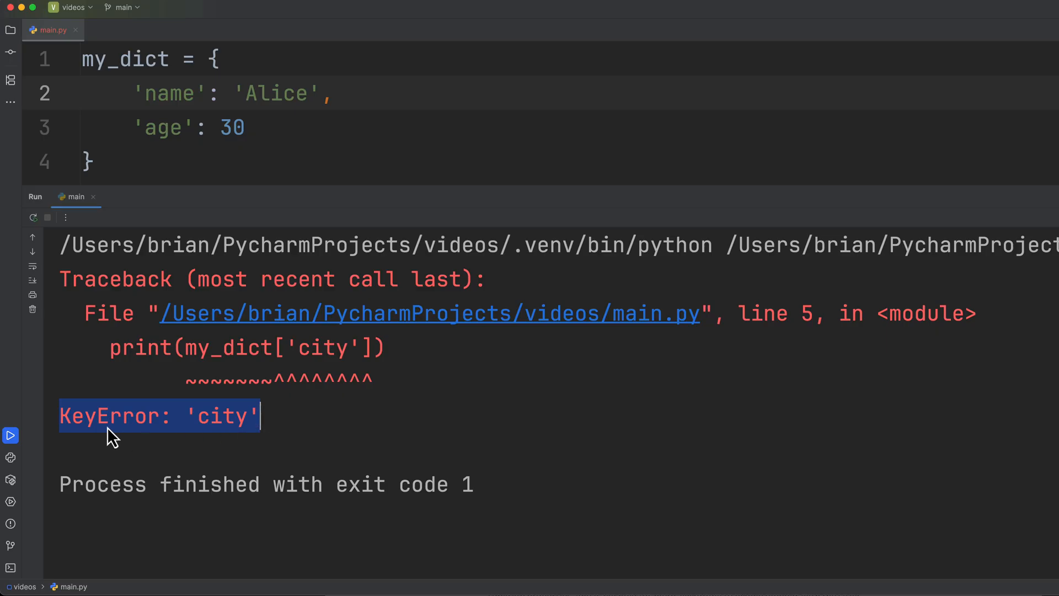
mouse_move(229, 439)
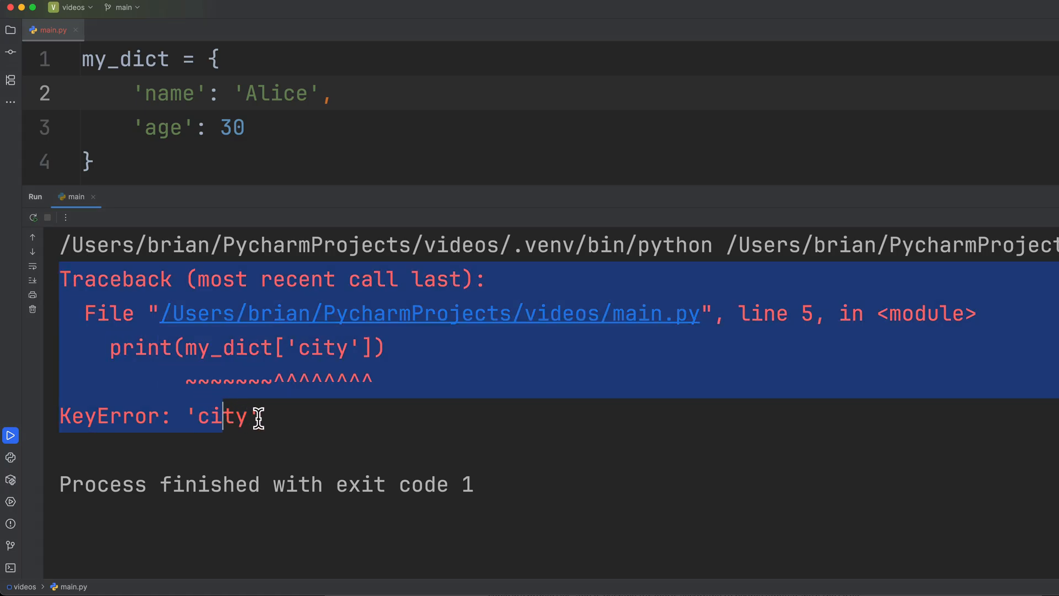
mouse_move(246, 314)
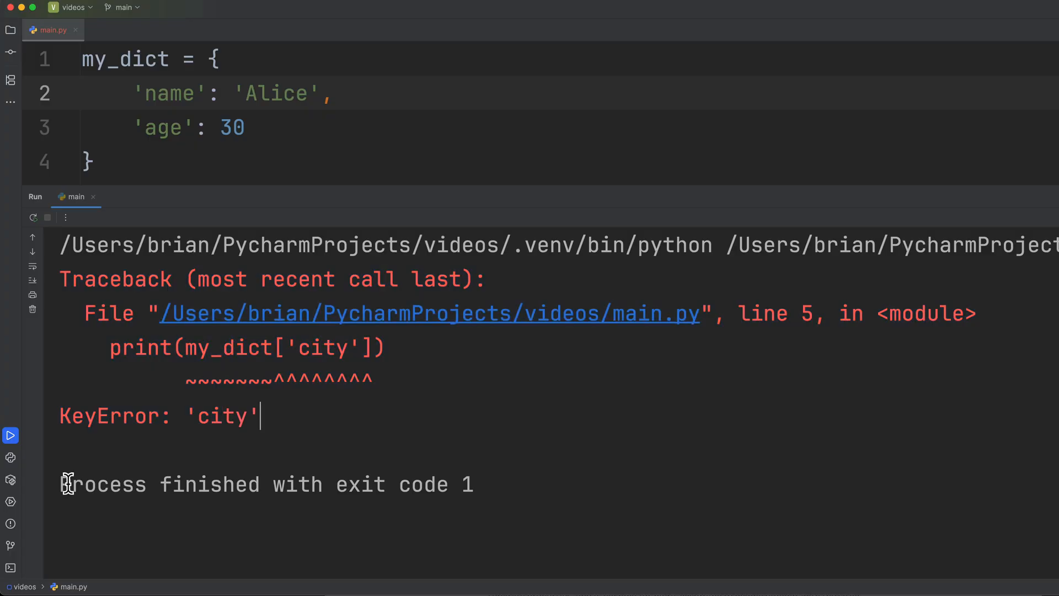
drag(64, 484, 473, 484)
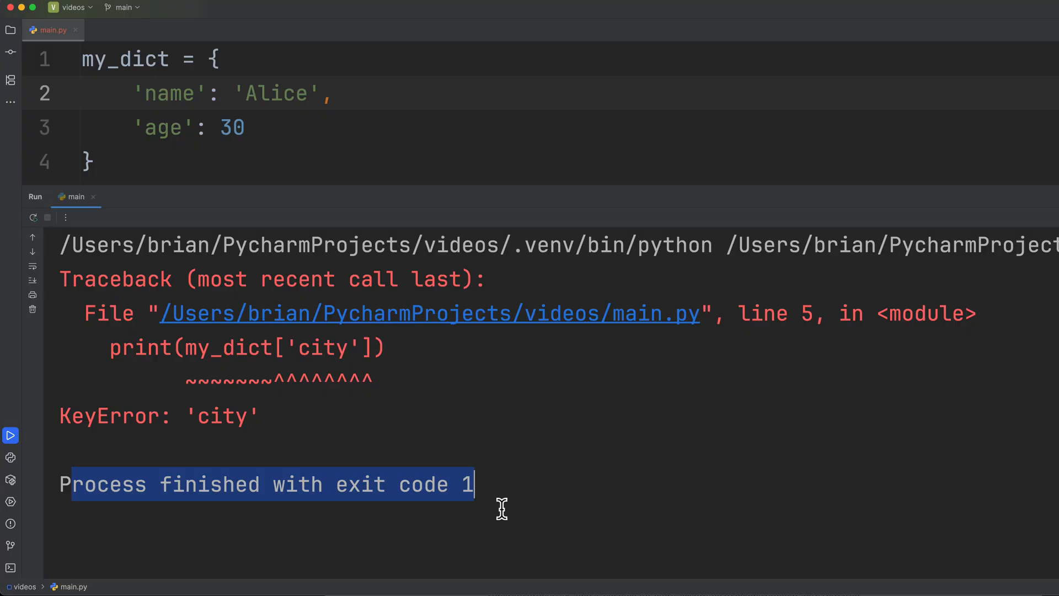
mouse_move(483, 484)
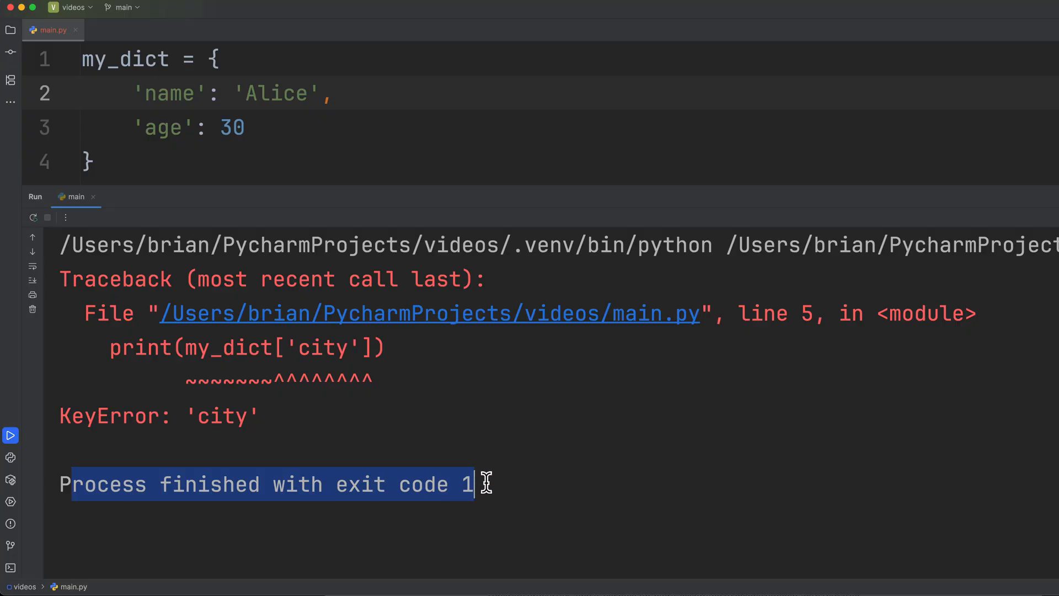
mouse_move(480, 483)
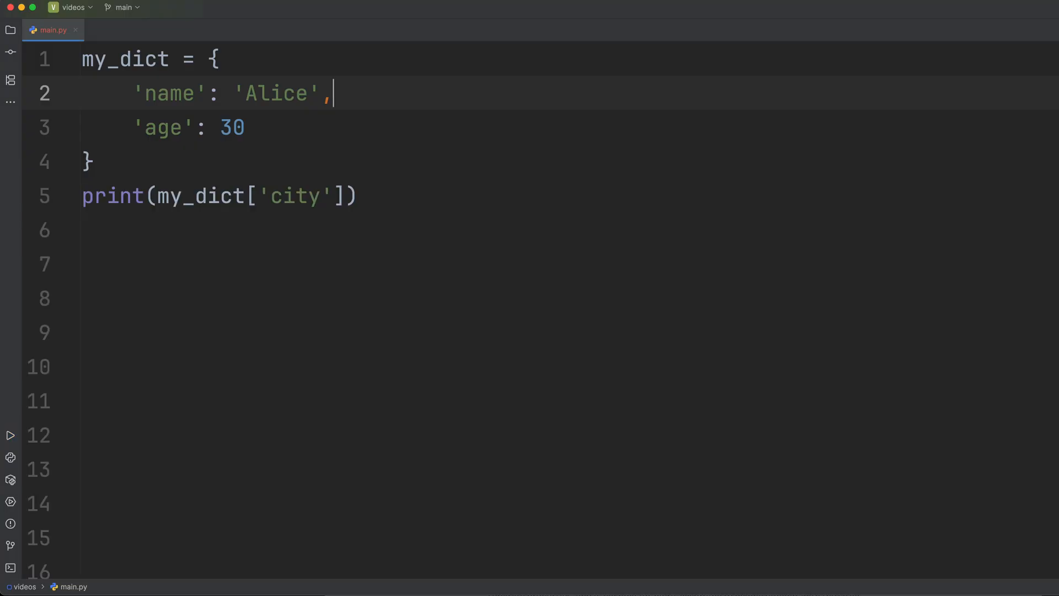
Add 'city': 'New York' to my_dict, rerun to print New York, then rerun without it to show the KeyError
key(enter)
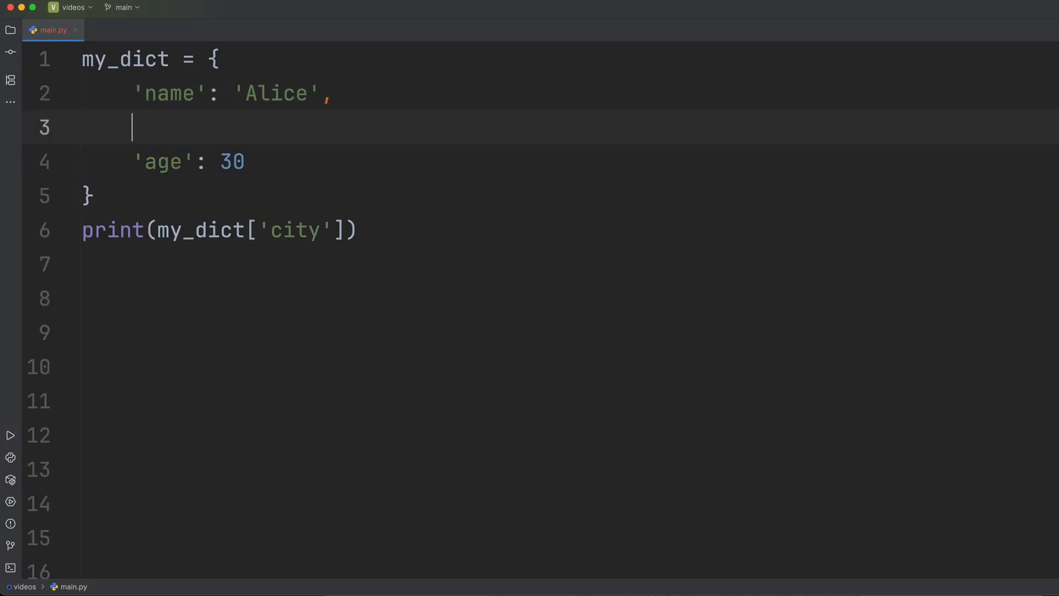
text('ci')
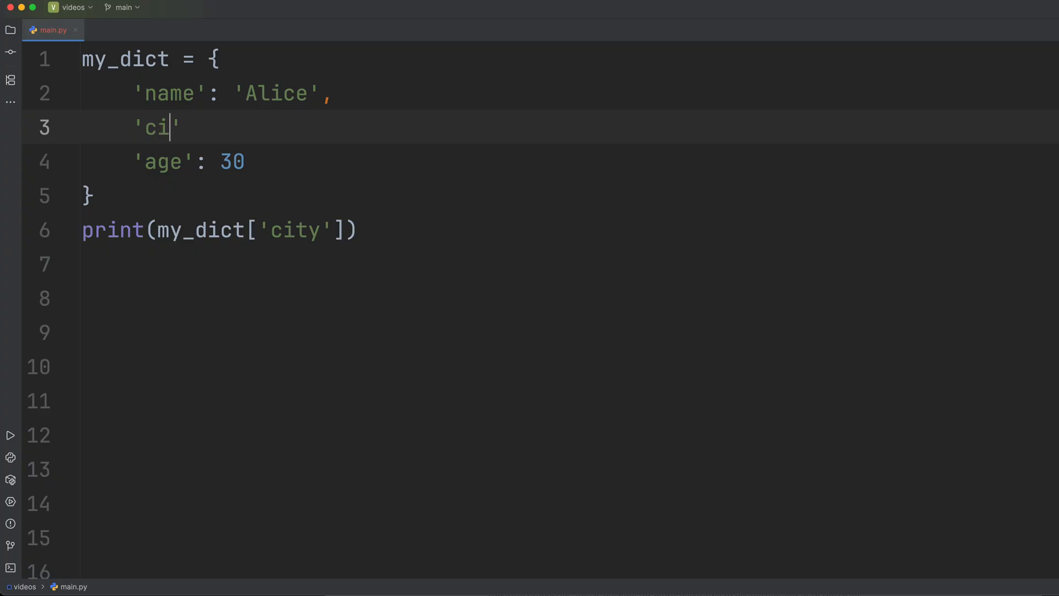
text(ty)
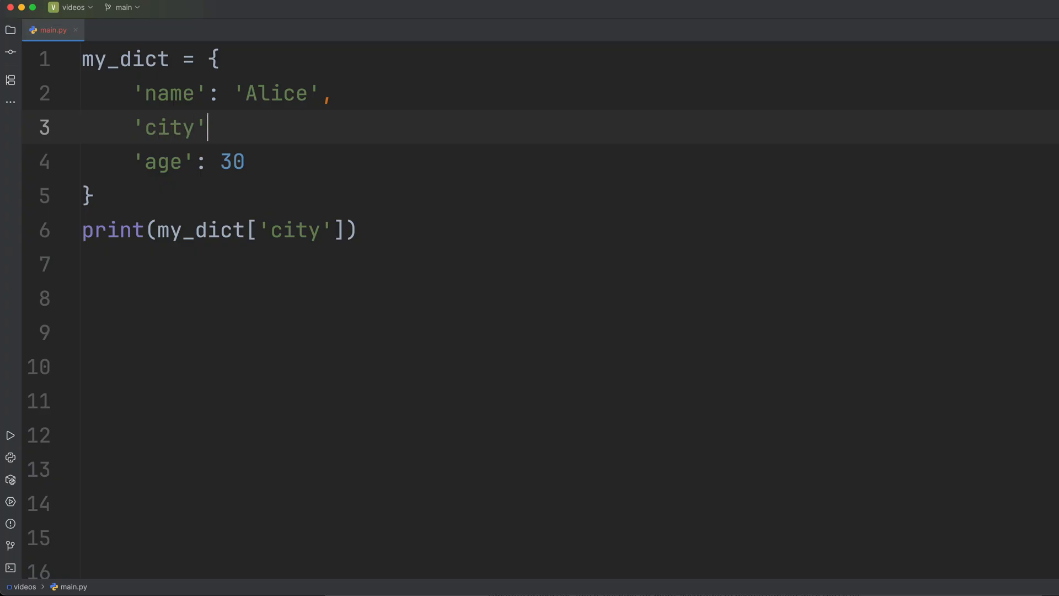
text(: 'Ne')
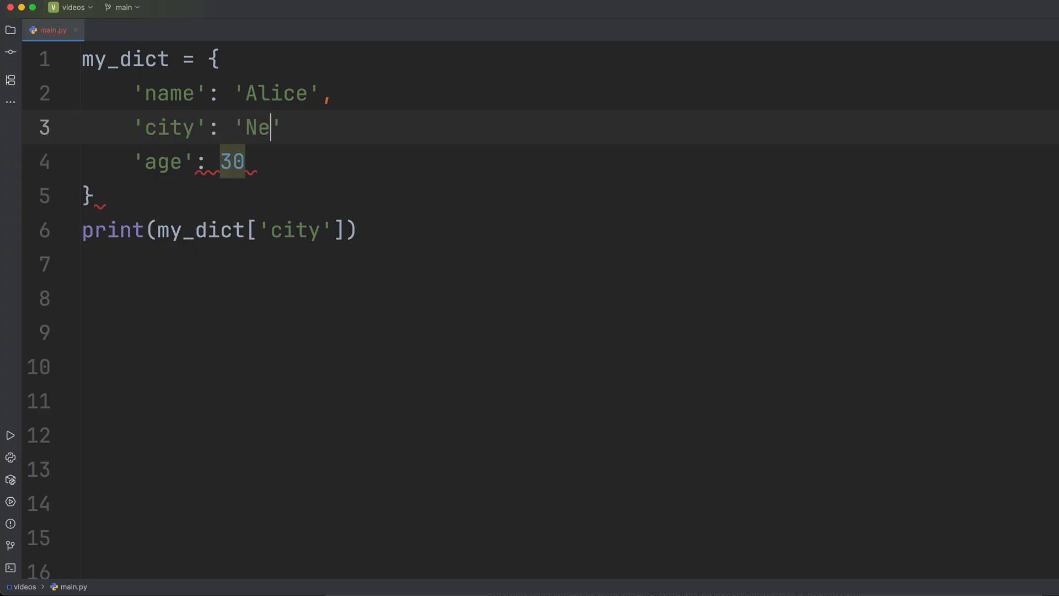
text(w York)
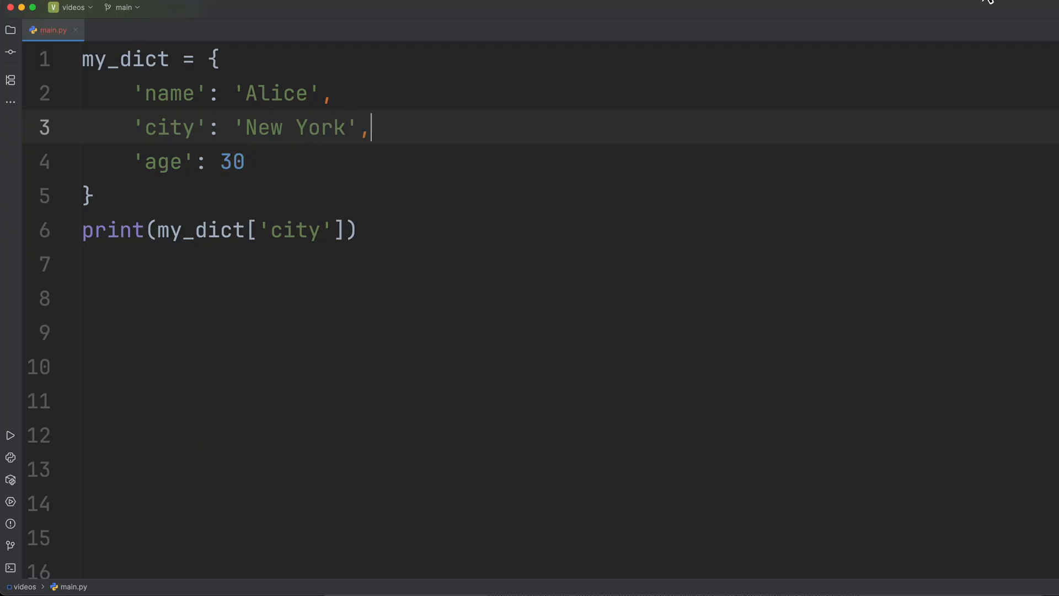
click(10, 434)
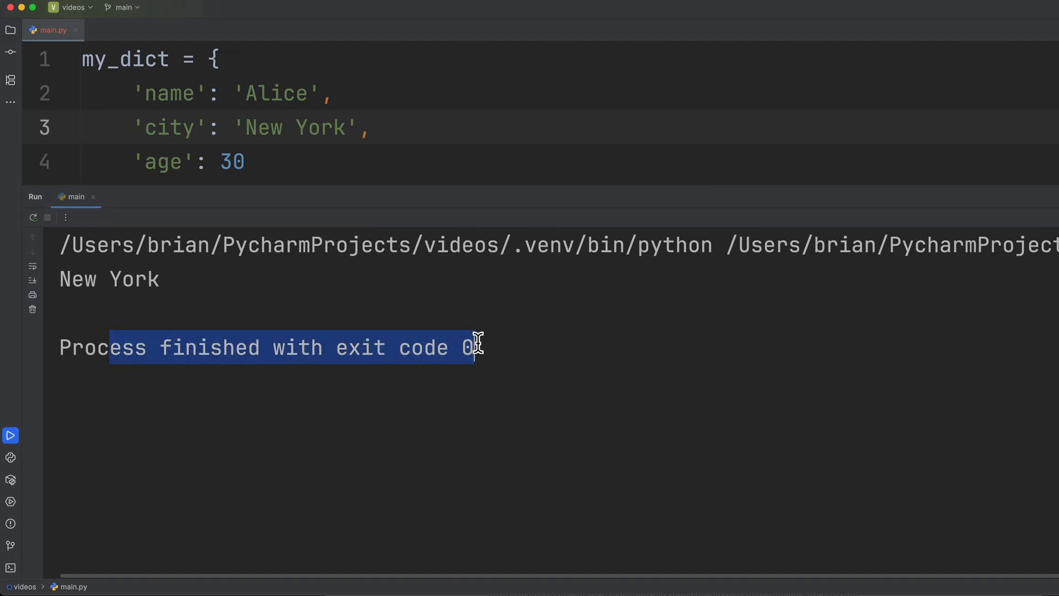
mouse_move(917, 279)
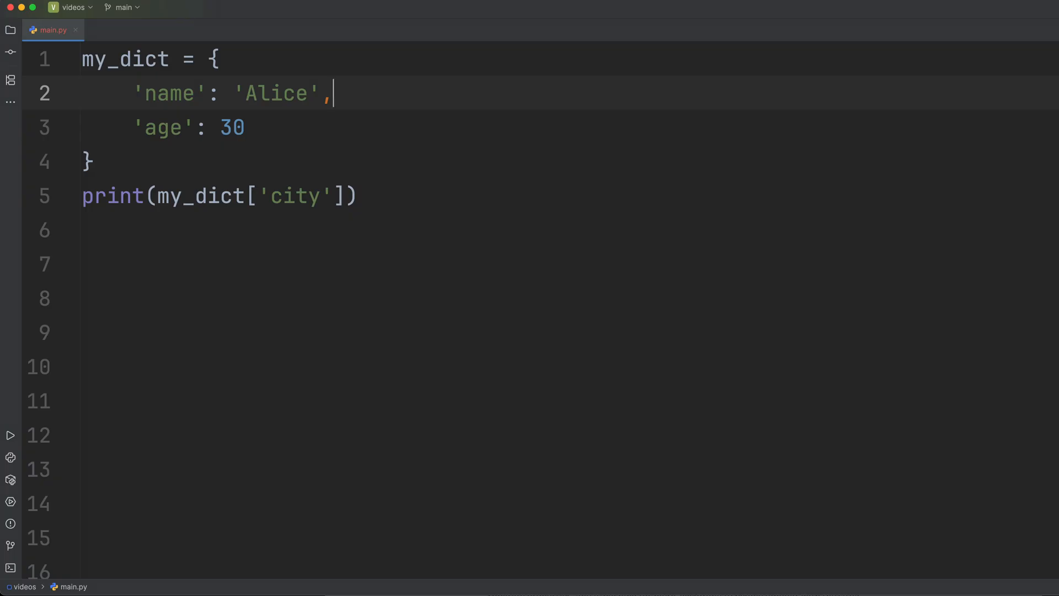
click(9, 434)
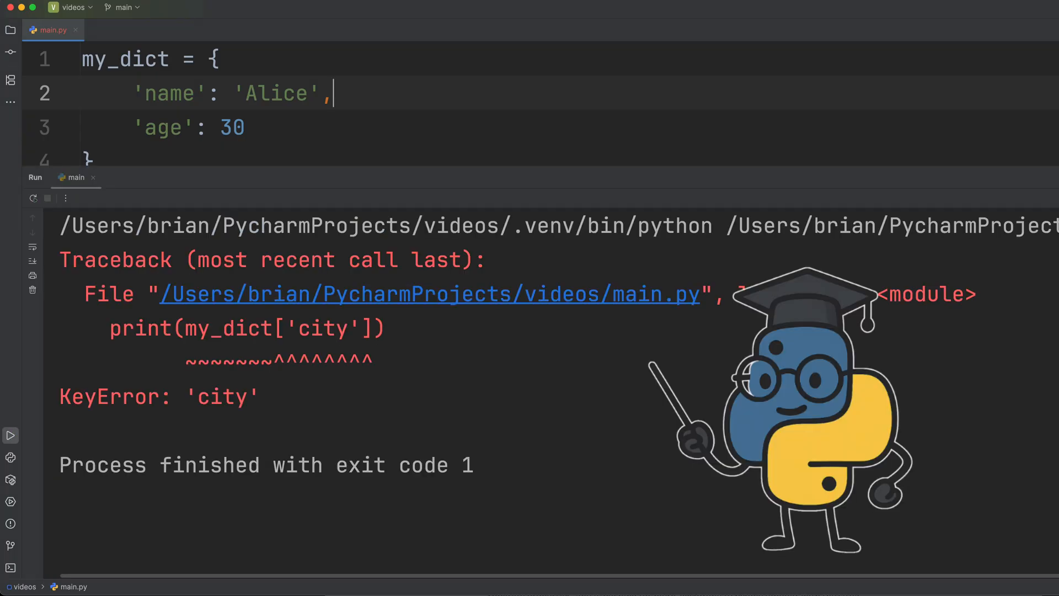